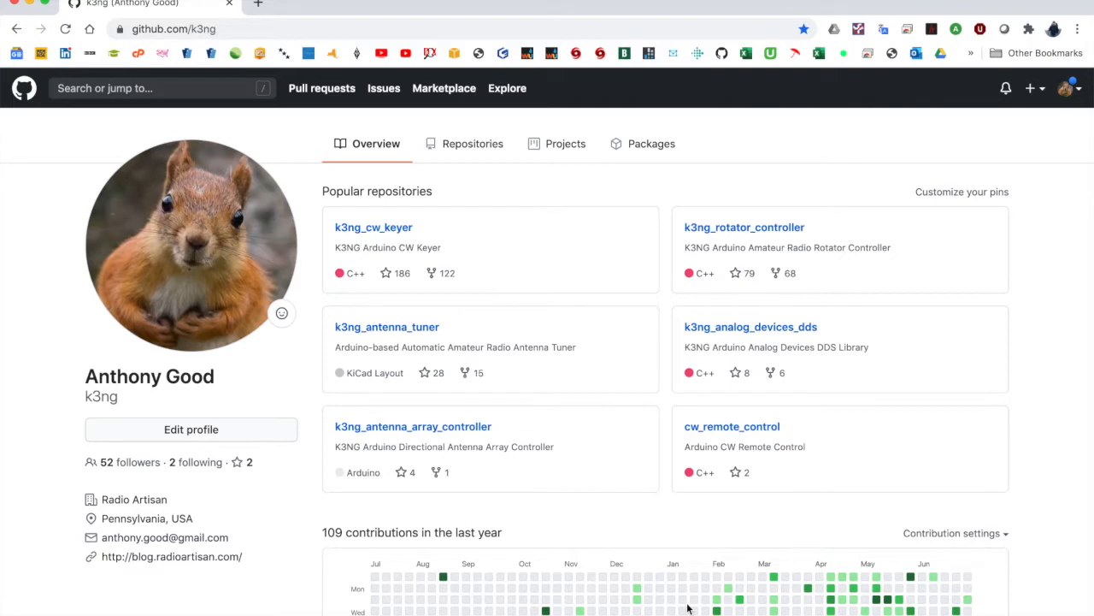
Reach the k3ng_cw_keyer repository wiki's 210 Build: Schematic page from GitHub.
left_click(173, 28)
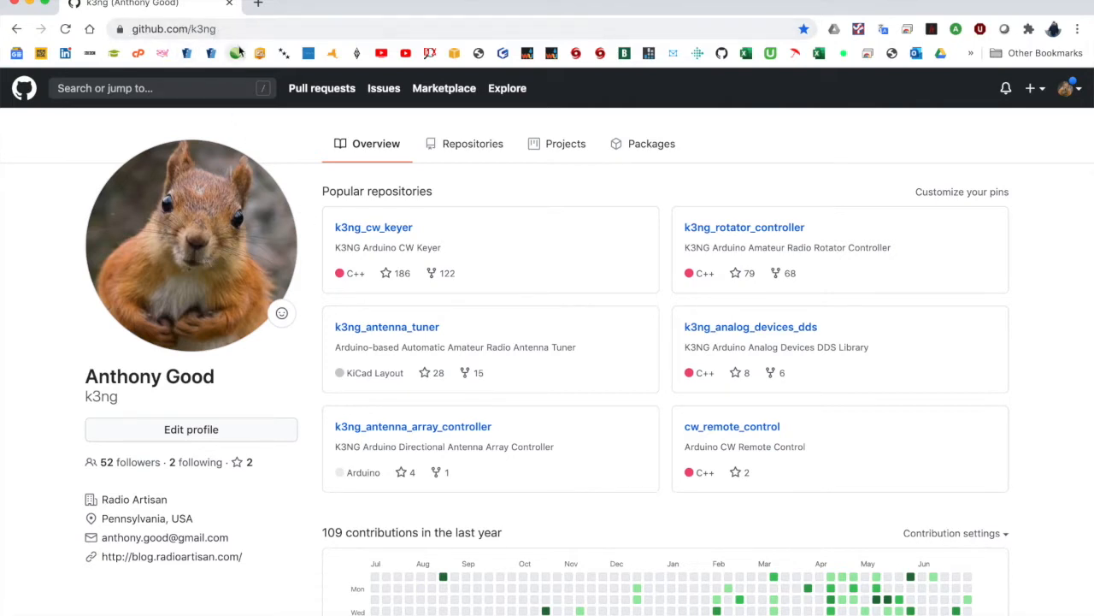
left_click(373, 226)
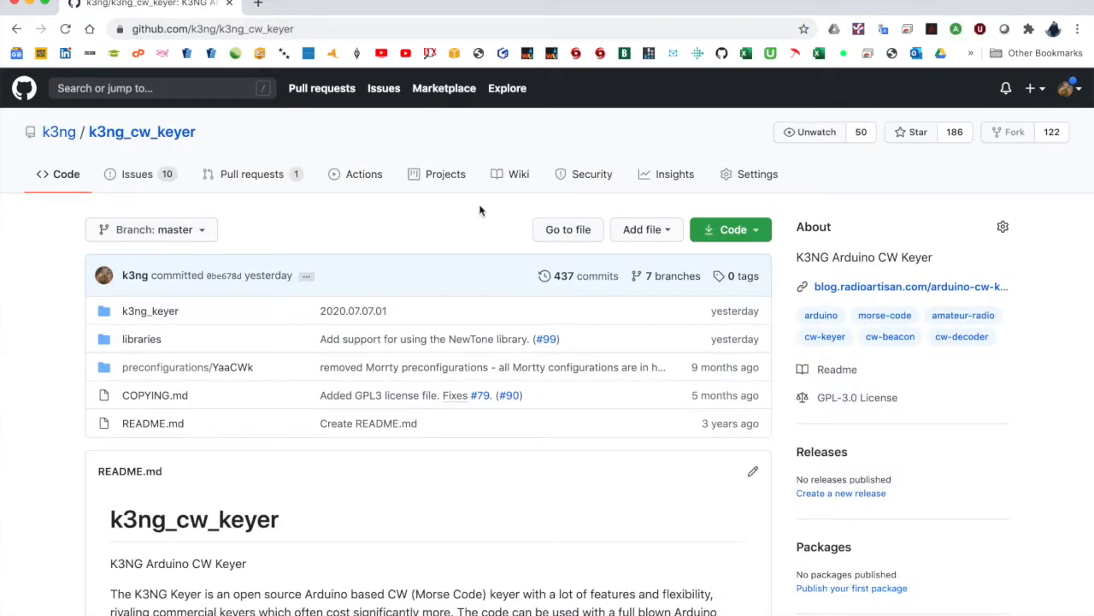
left_click(519, 174)
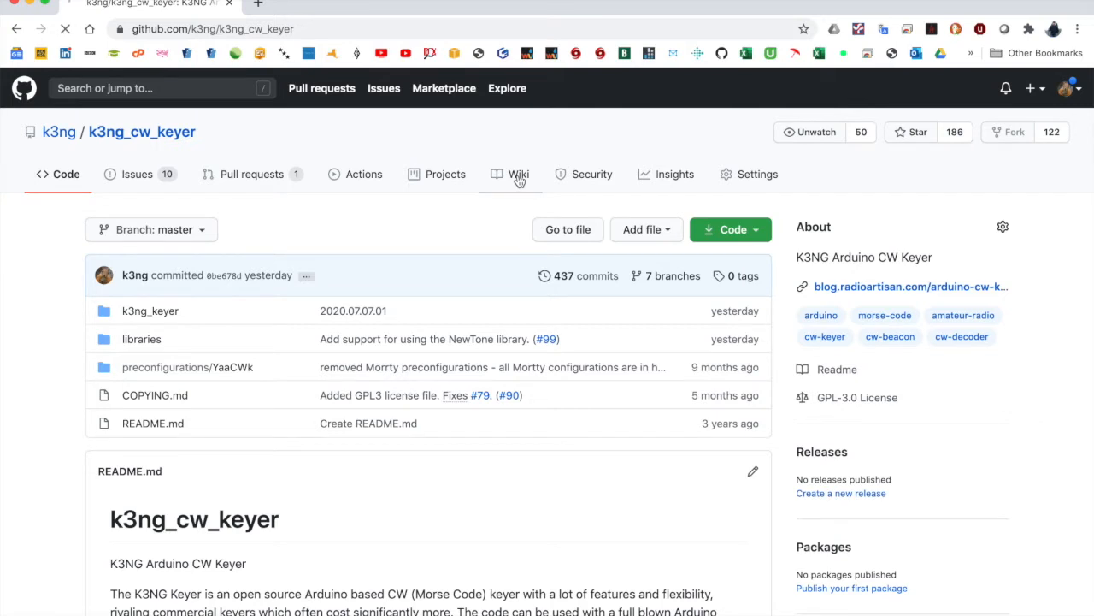
left_click(518, 173)
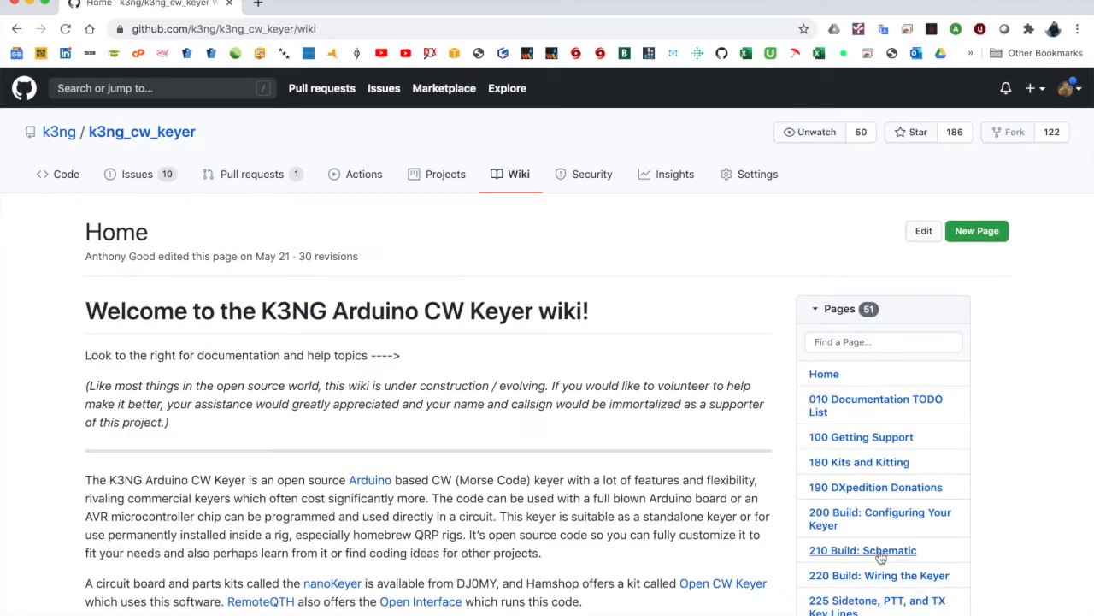
left_click(863, 550)
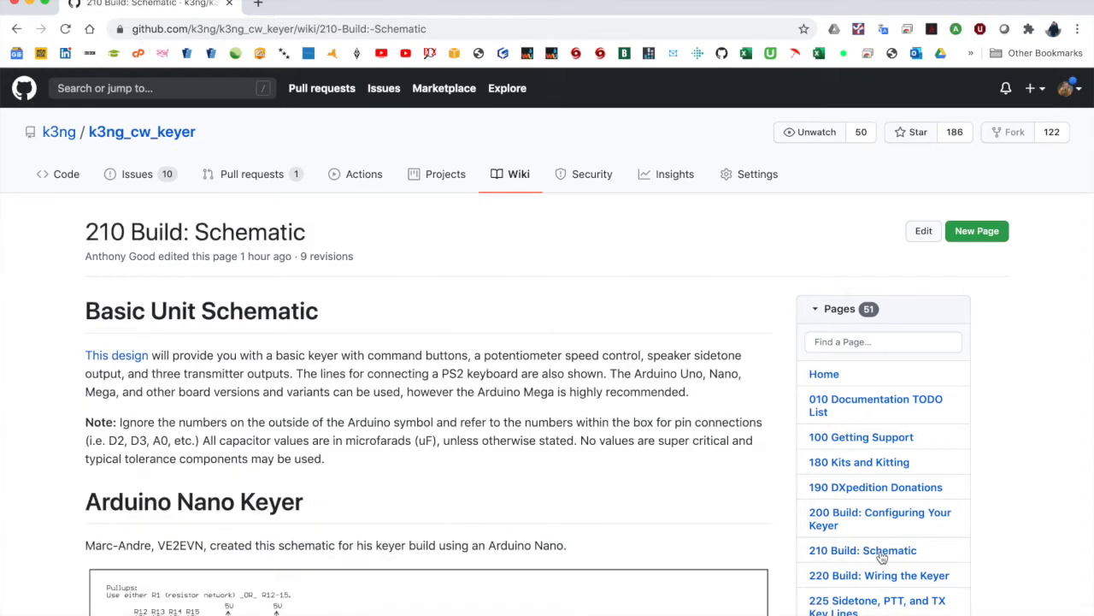
mouse_move(113, 334)
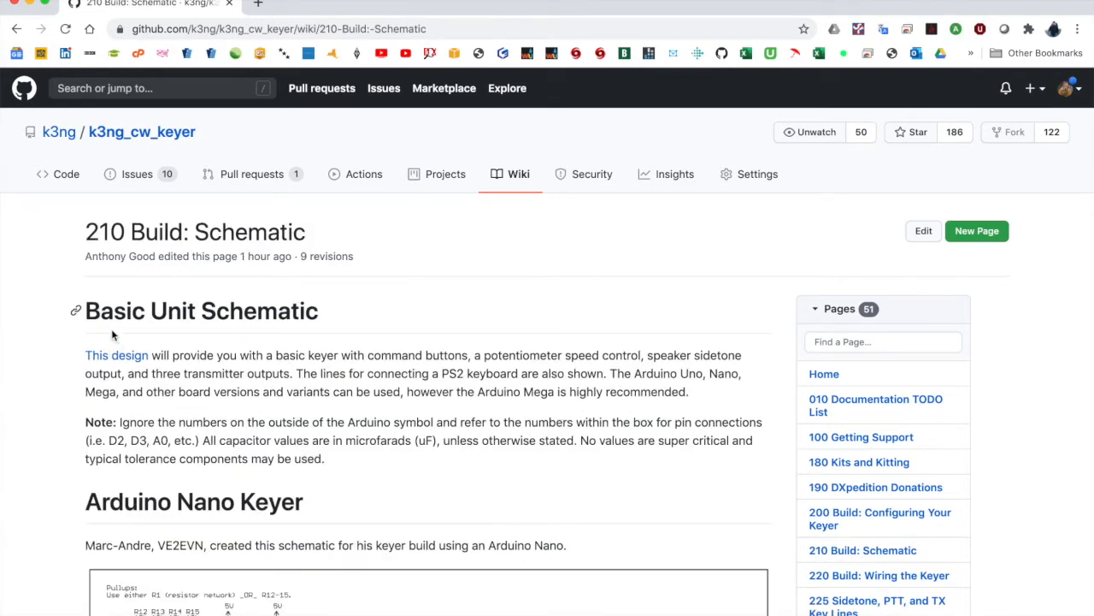
mouse_move(255, 333)
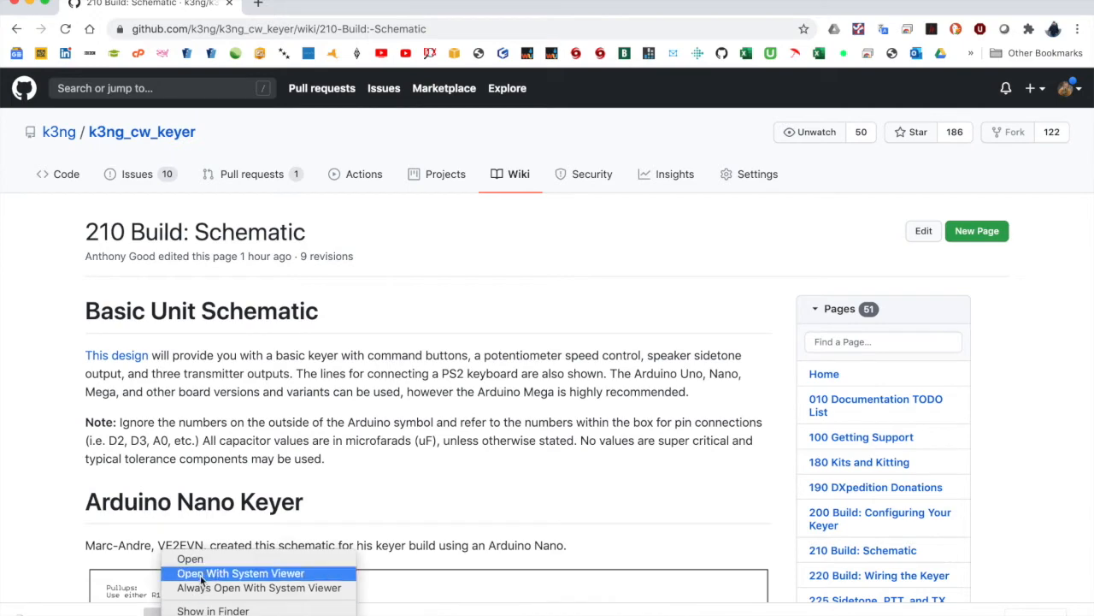
View the downloaded basic keyer schematic PDF zoomed in on the Arduino paddle and key wiring.
left_click(240, 573)
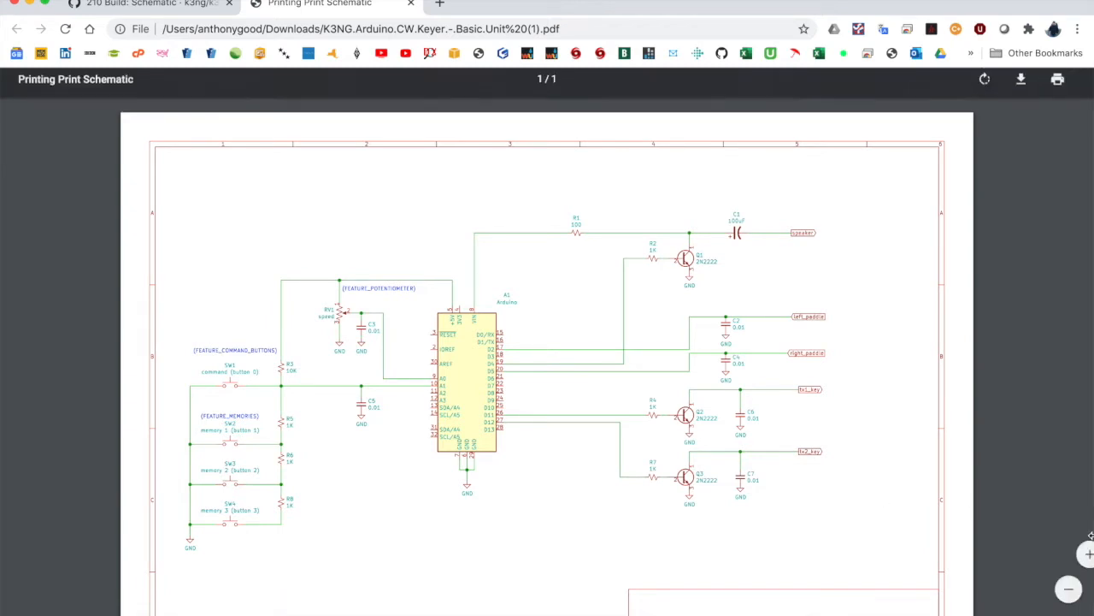
left_click(1050, 554)
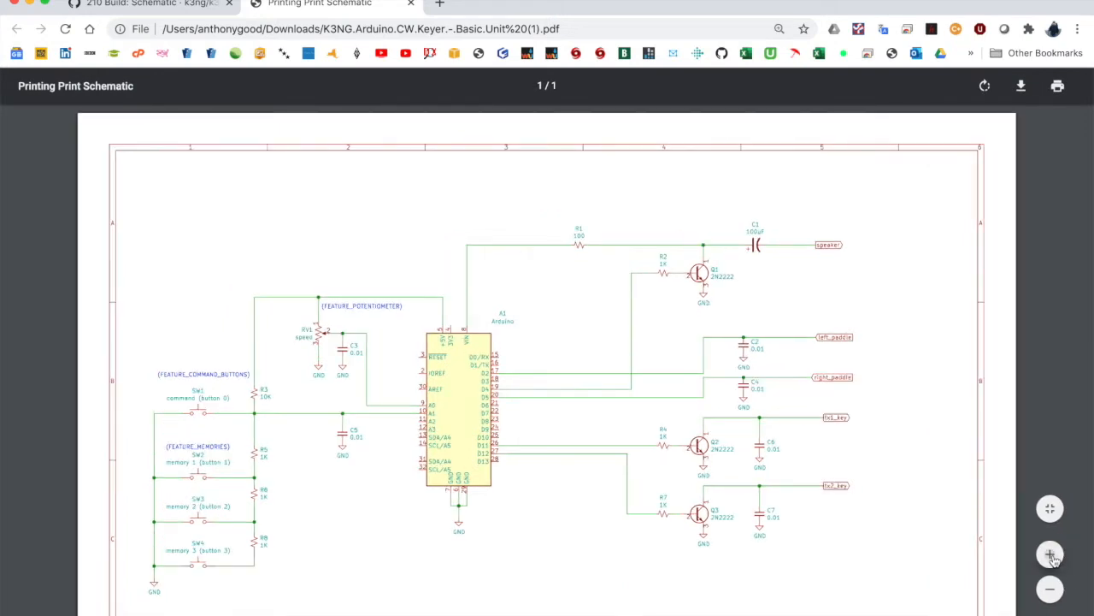
left_click(1050, 554)
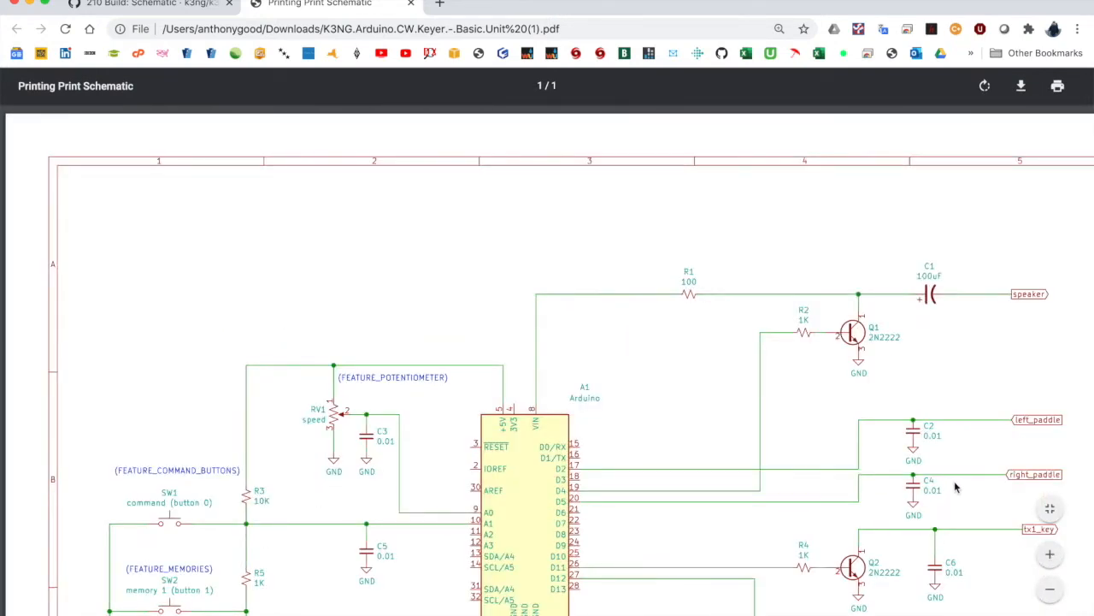
scroll("down", 3)
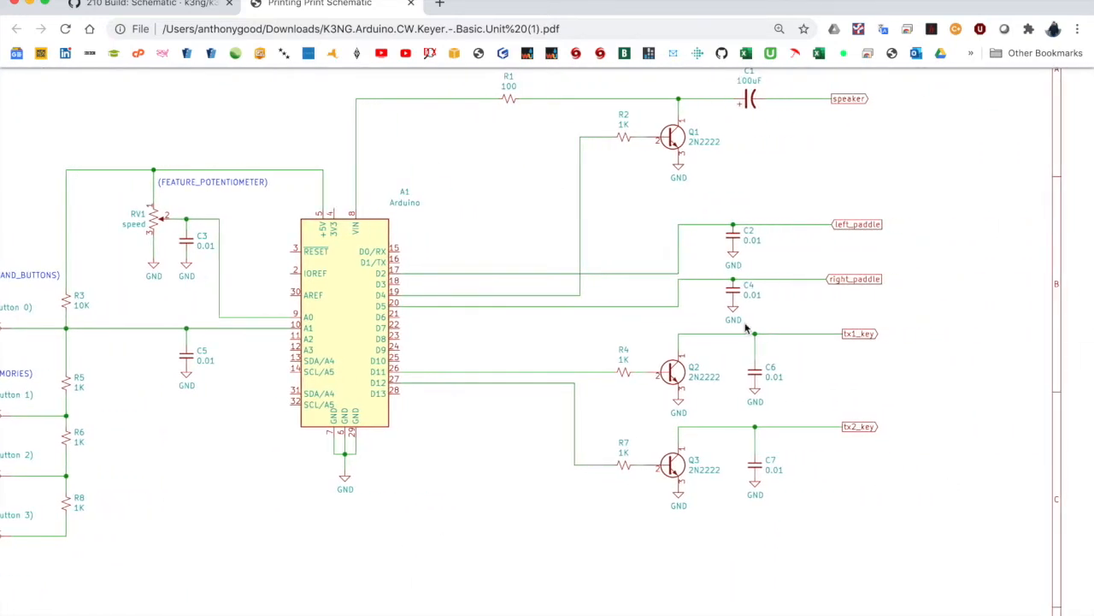
mouse_move(847, 289)
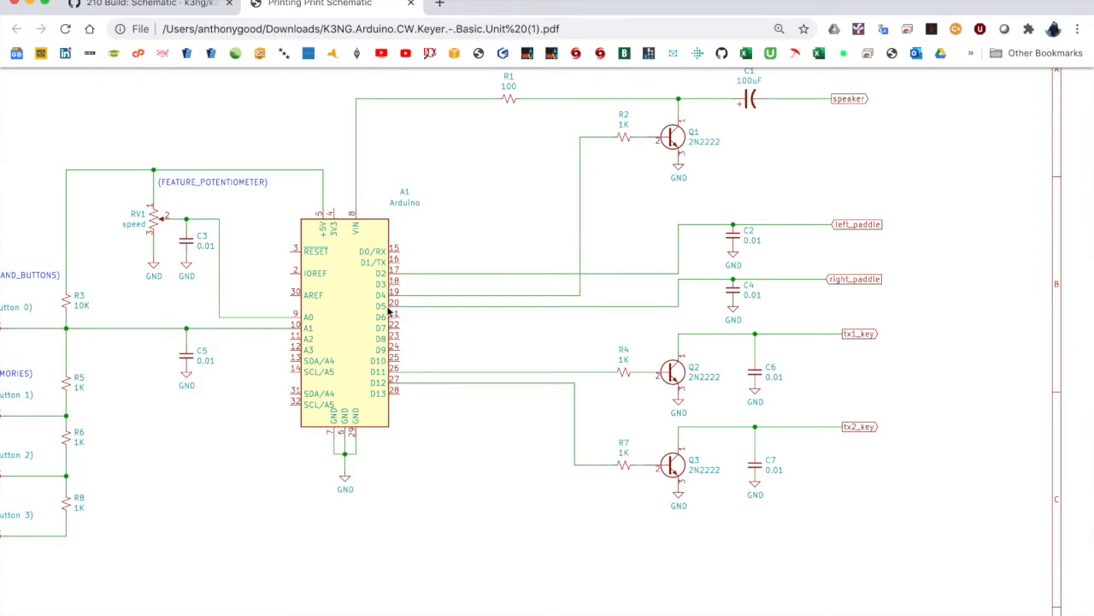
mouse_move(836, 285)
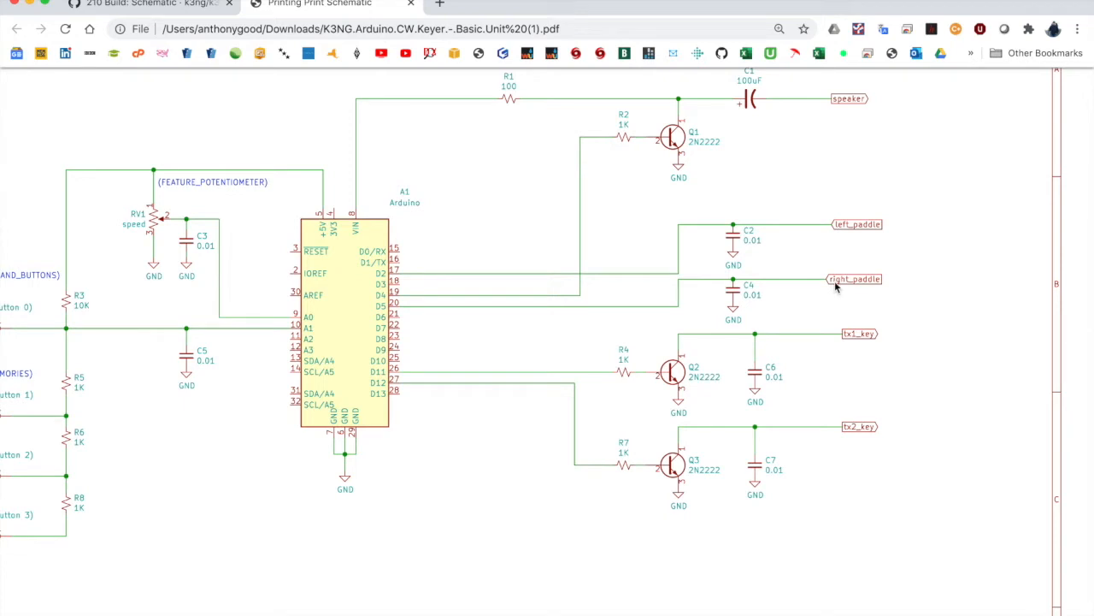
mouse_move(855, 230)
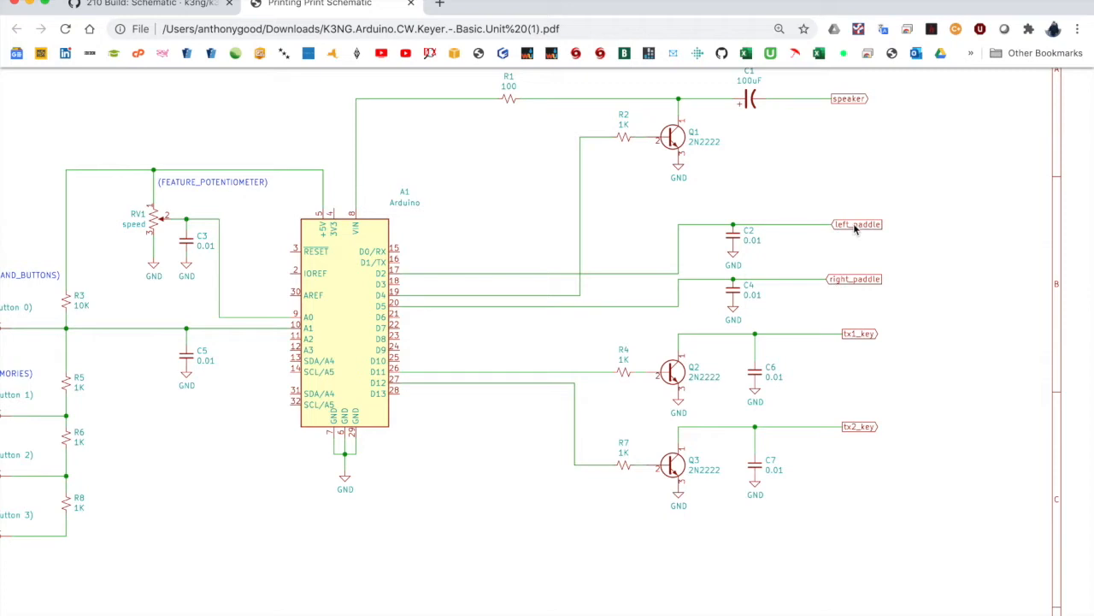
mouse_move(861, 285)
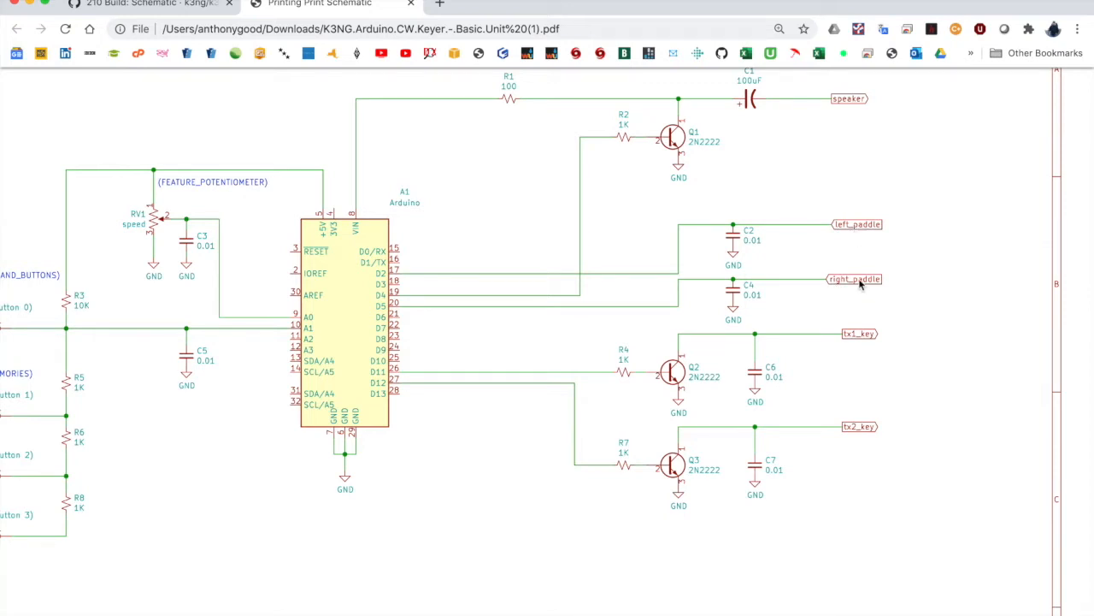
mouse_move(646, 370)
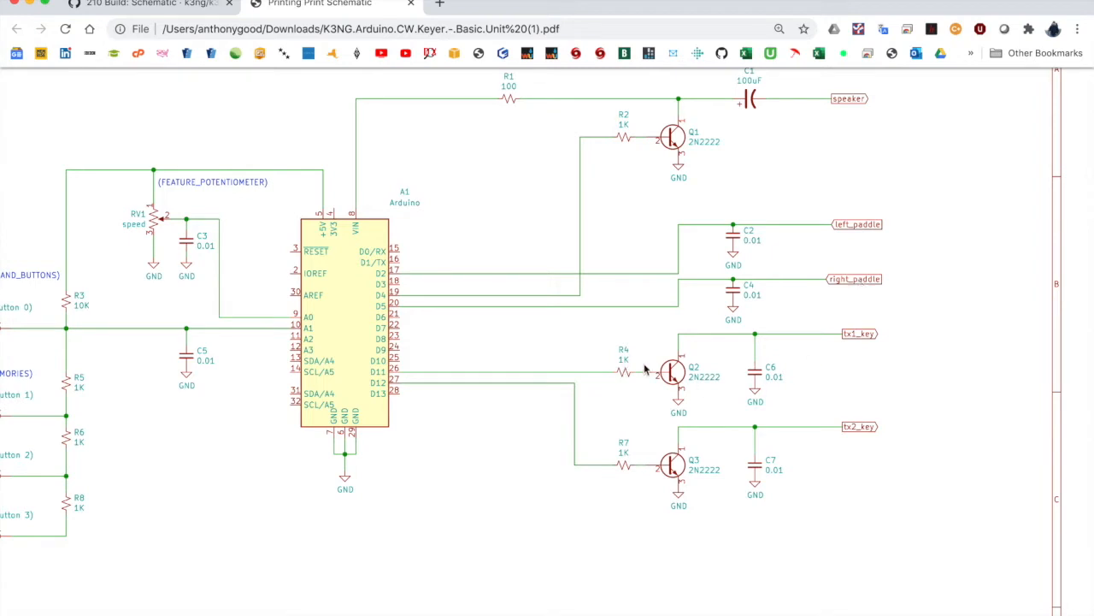
mouse_move(864, 336)
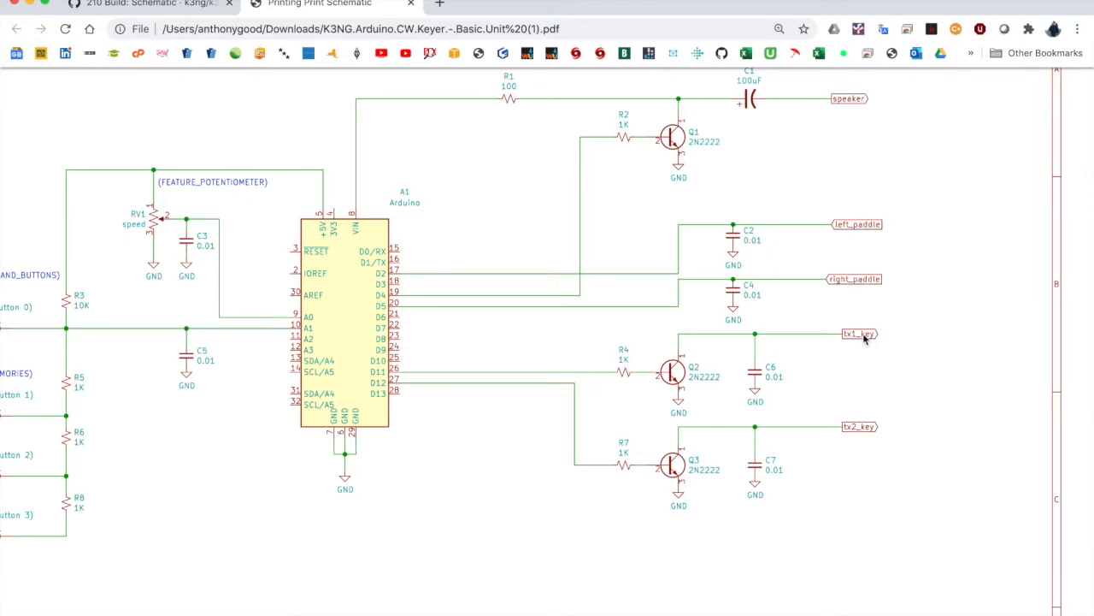
mouse_move(855, 417)
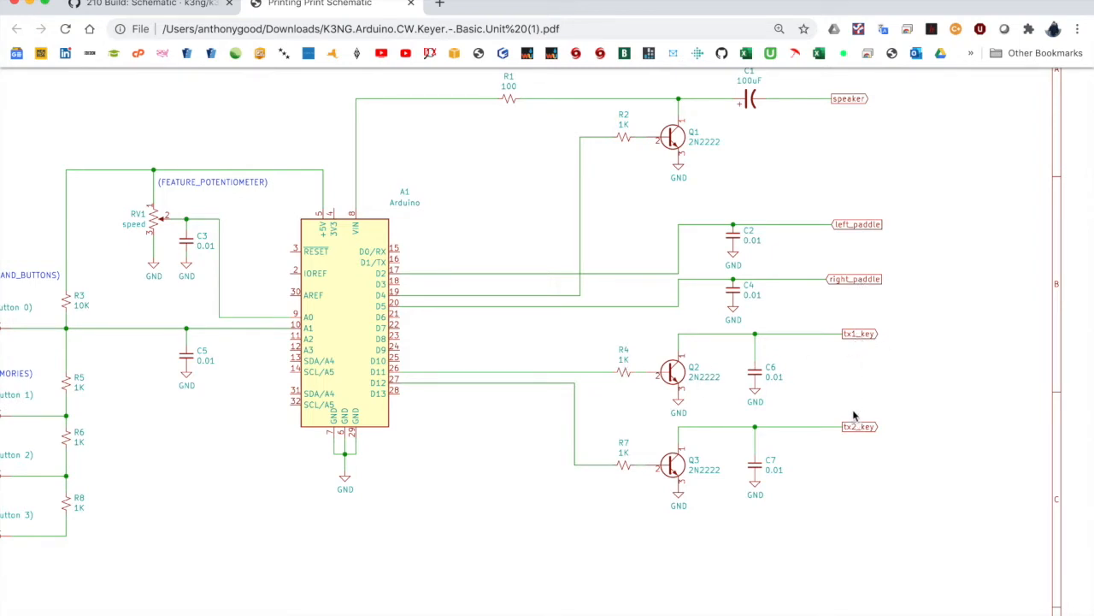
mouse_move(851, 434)
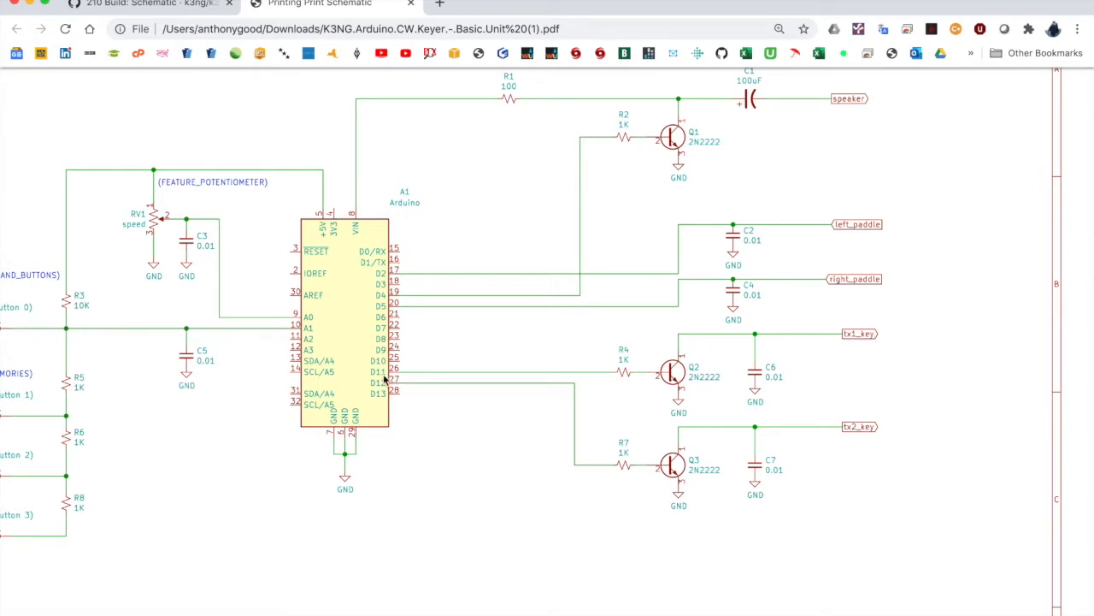
mouse_move(385, 378)
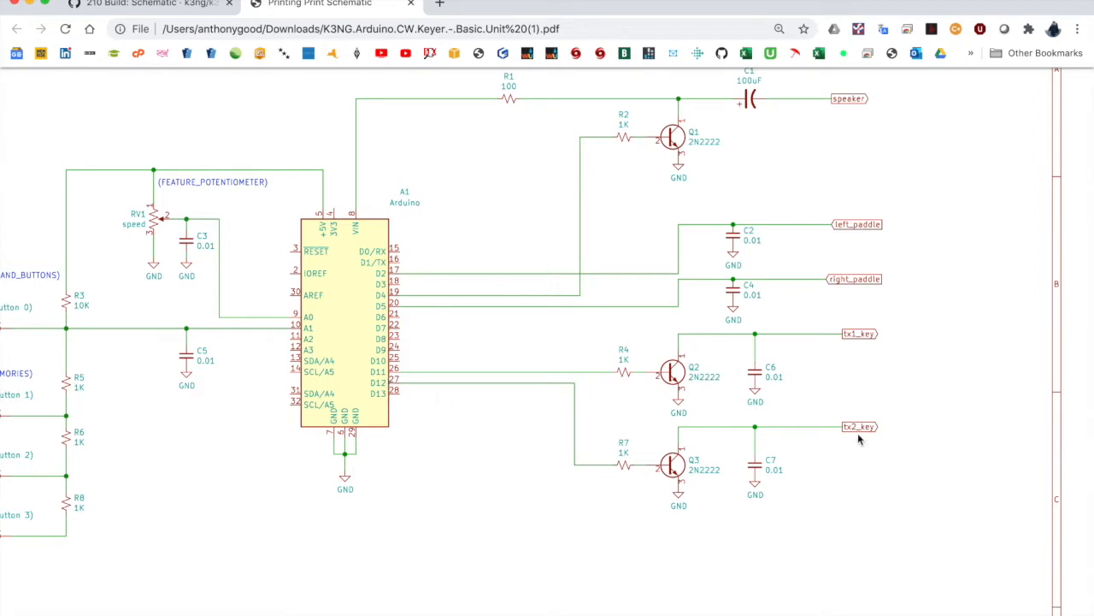
mouse_move(394, 419)
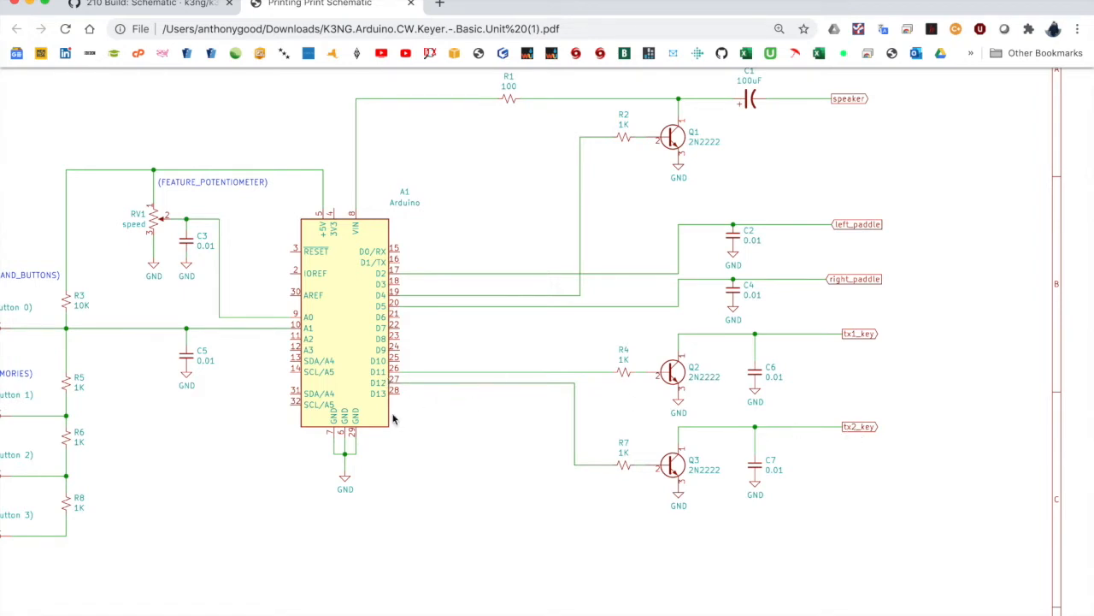
mouse_move(385, 392)
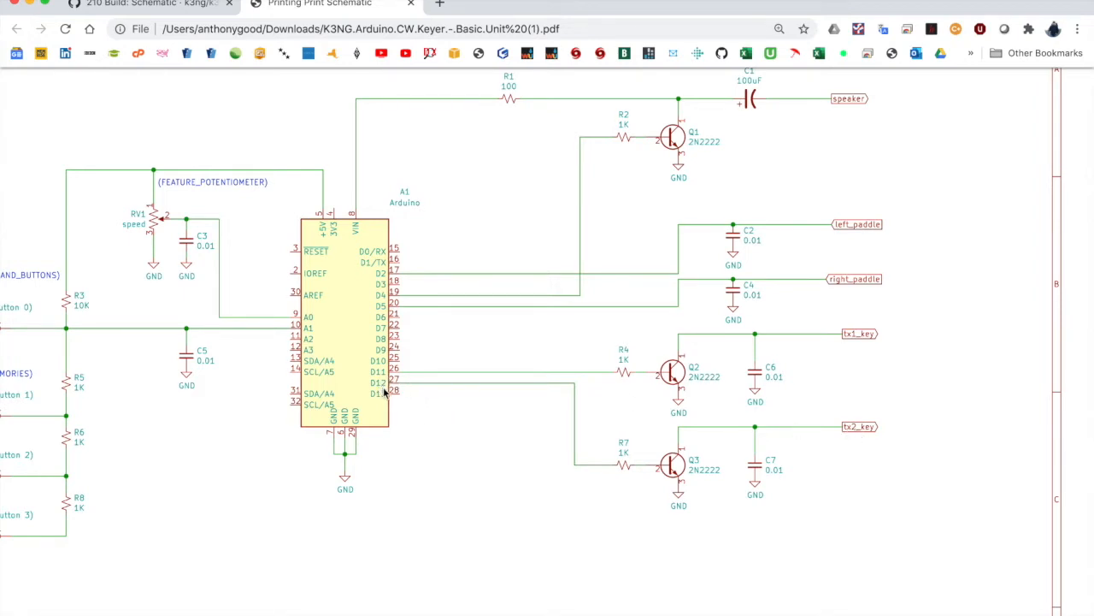
mouse_move(801, 387)
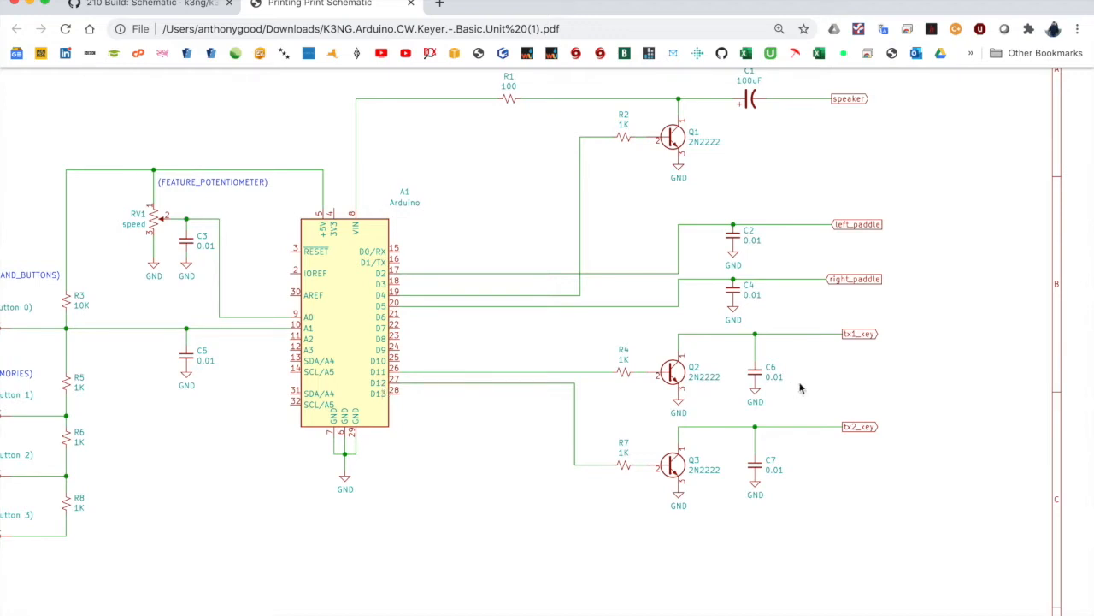
mouse_move(866, 369)
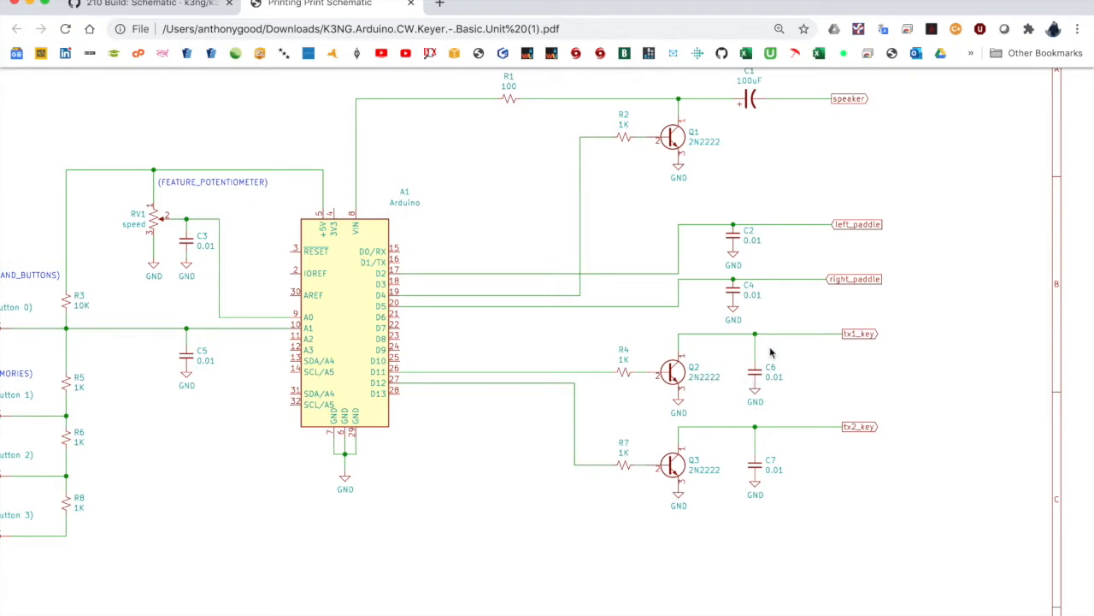
mouse_move(697, 385)
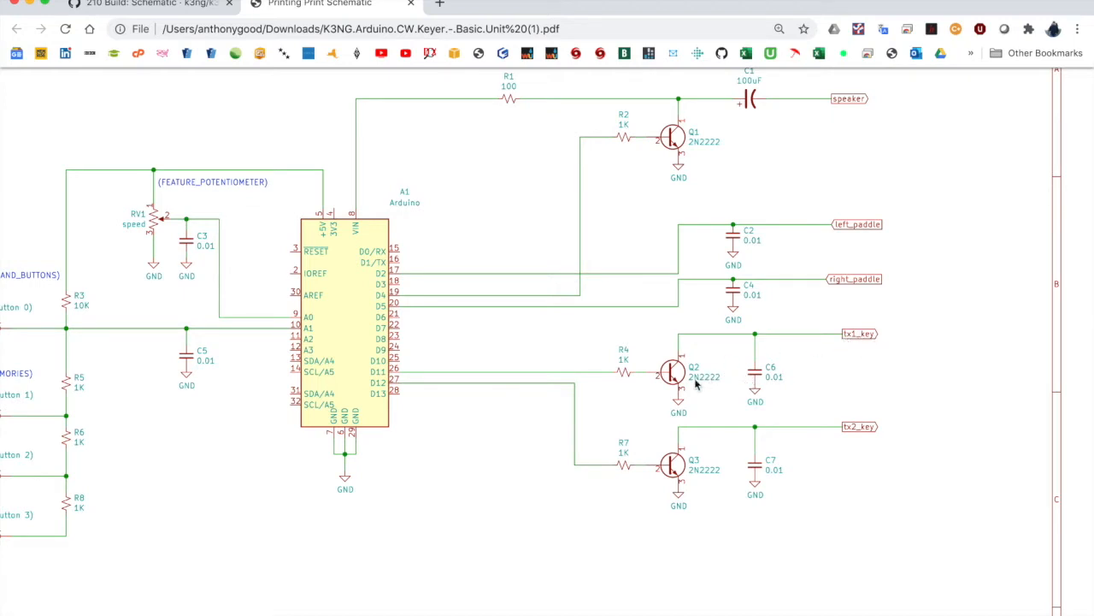
mouse_move(867, 435)
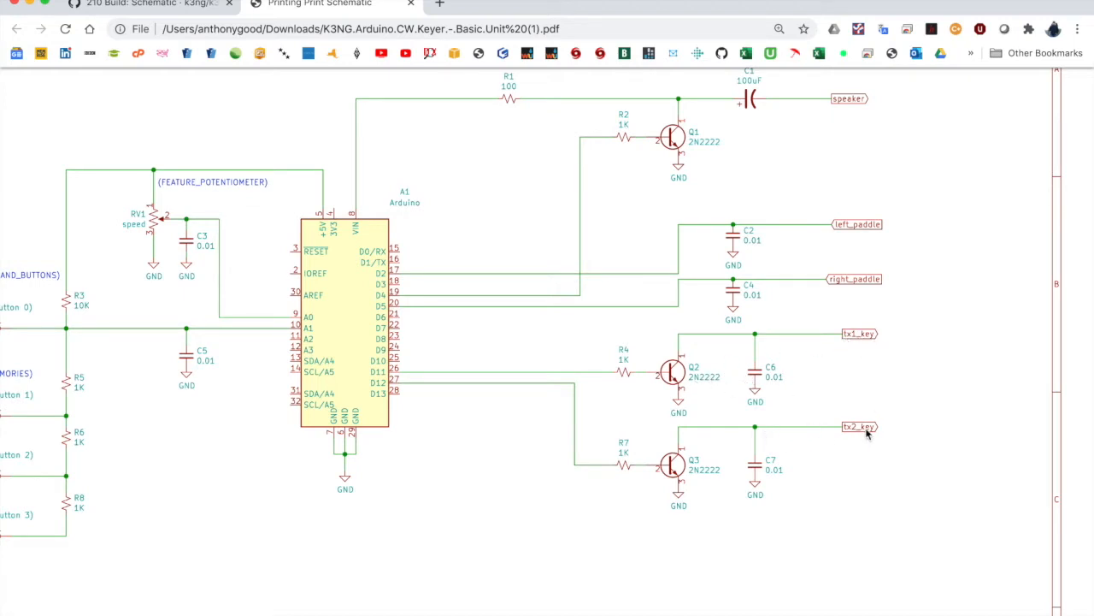
mouse_move(825, 311)
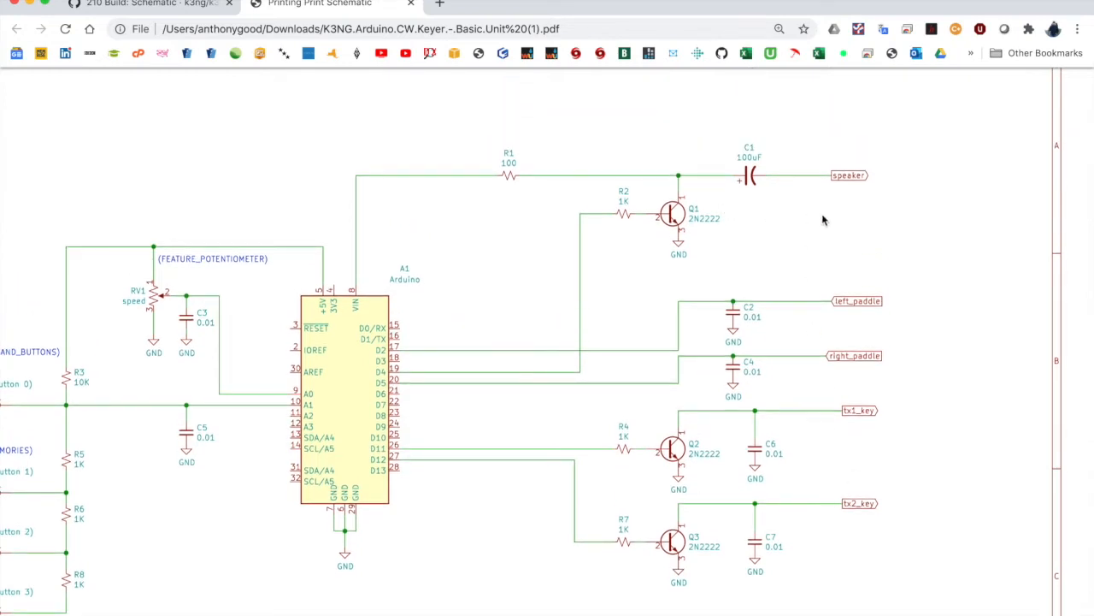
mouse_move(857, 180)
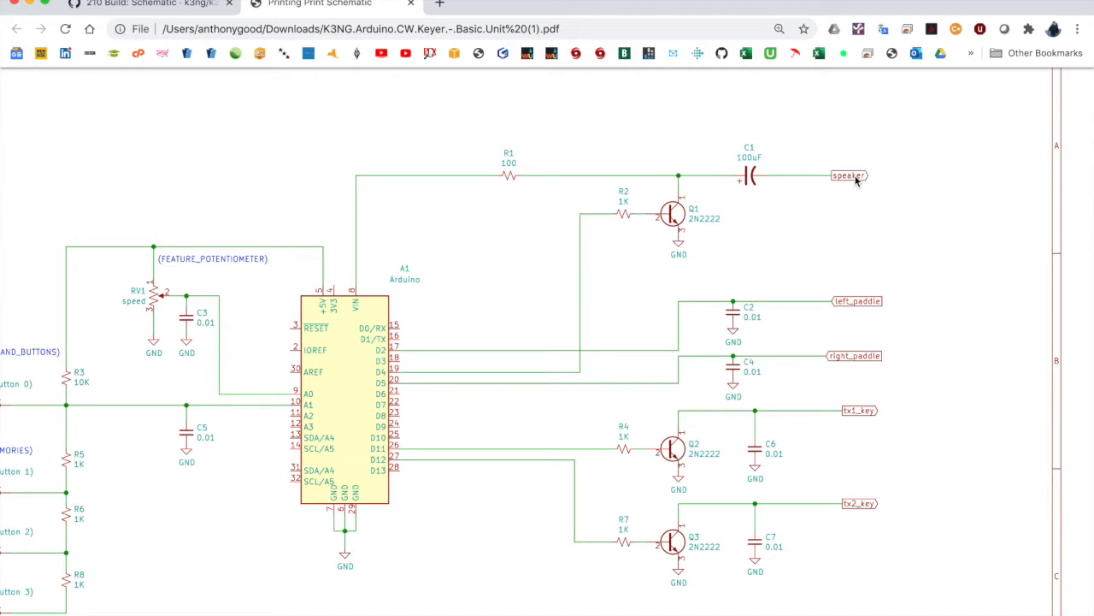
mouse_move(603, 216)
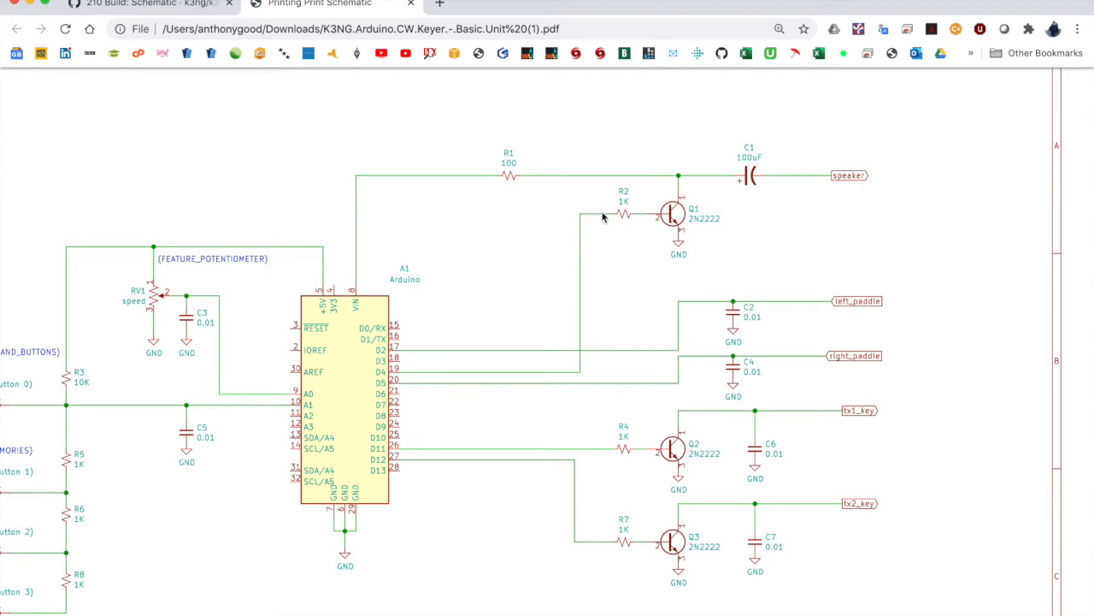
mouse_move(383, 381)
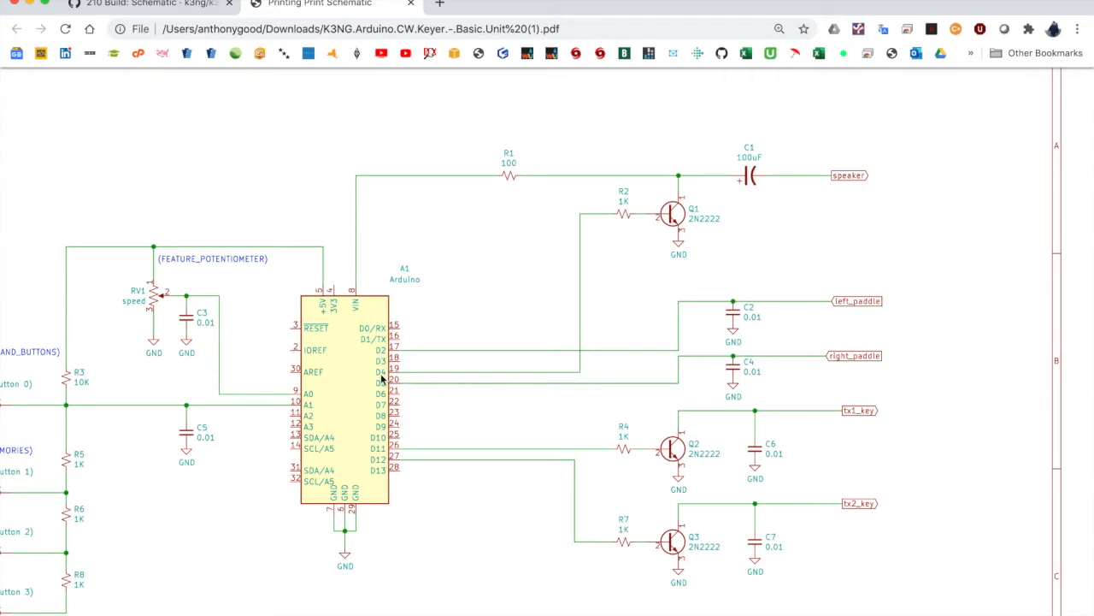
mouse_move(470, 375)
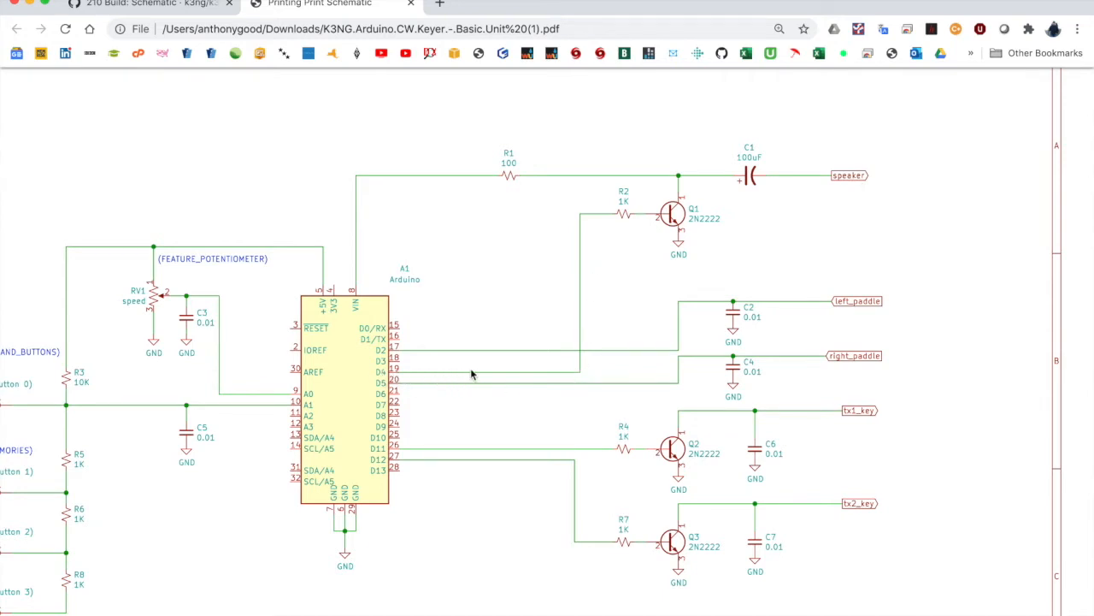
mouse_move(598, 212)
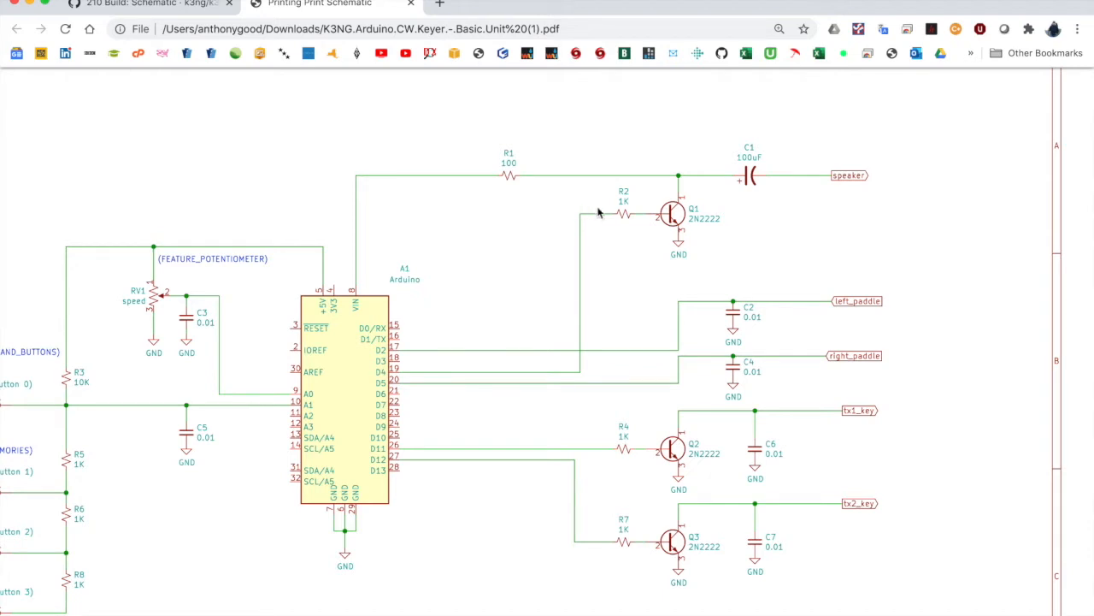
mouse_move(678, 240)
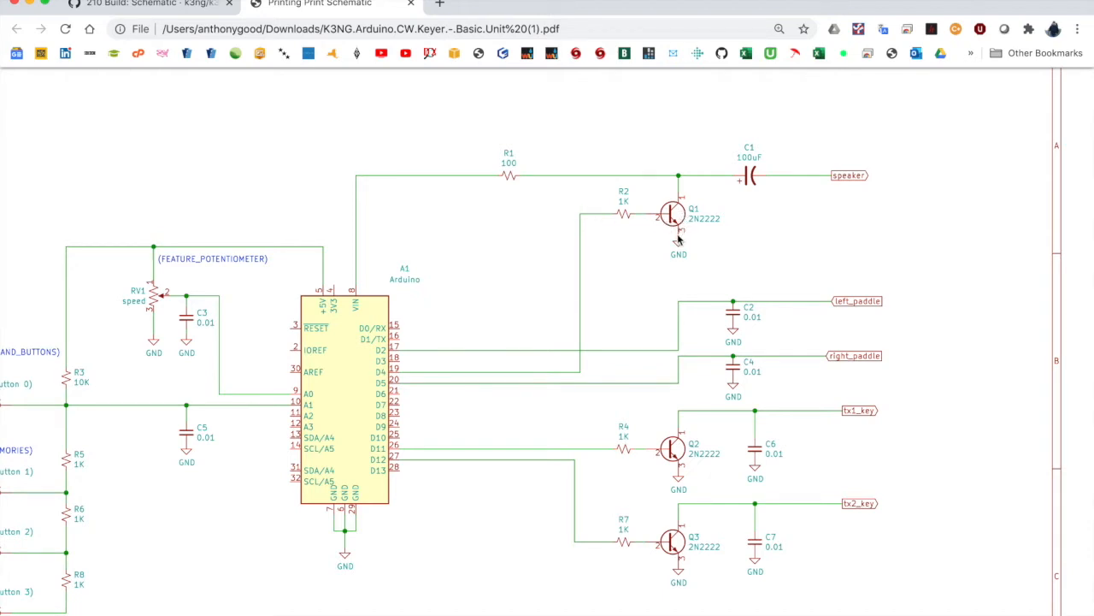
mouse_move(477, 246)
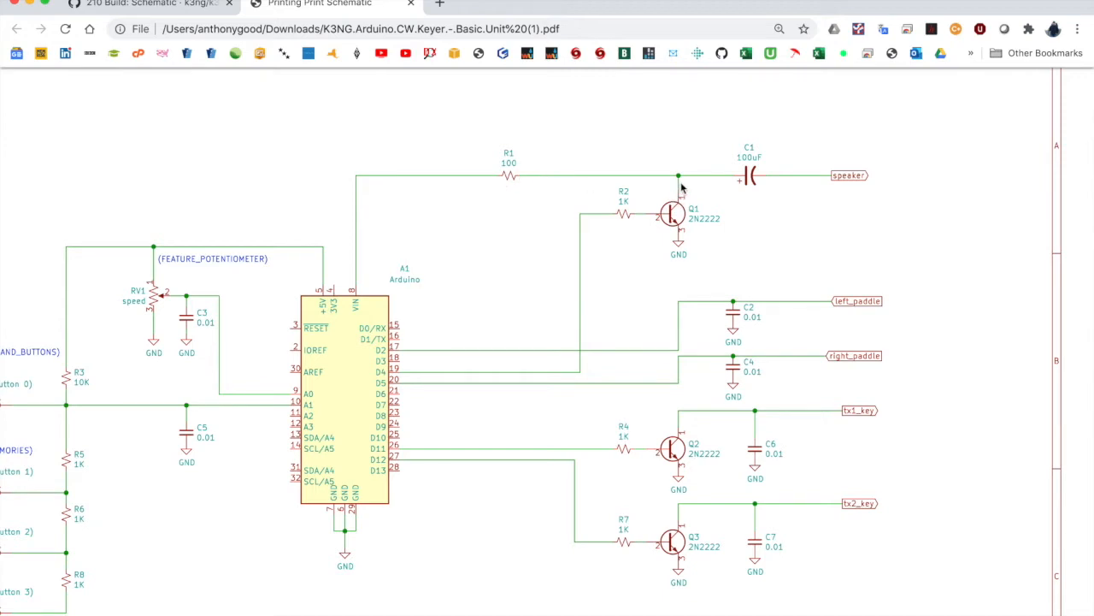
mouse_move(752, 178)
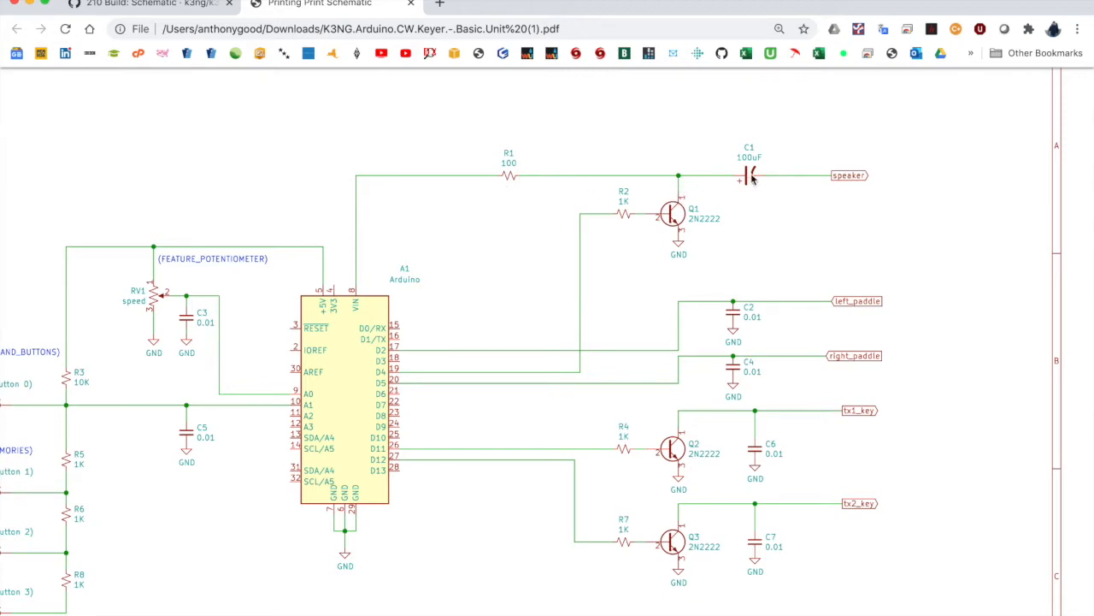
mouse_move(866, 178)
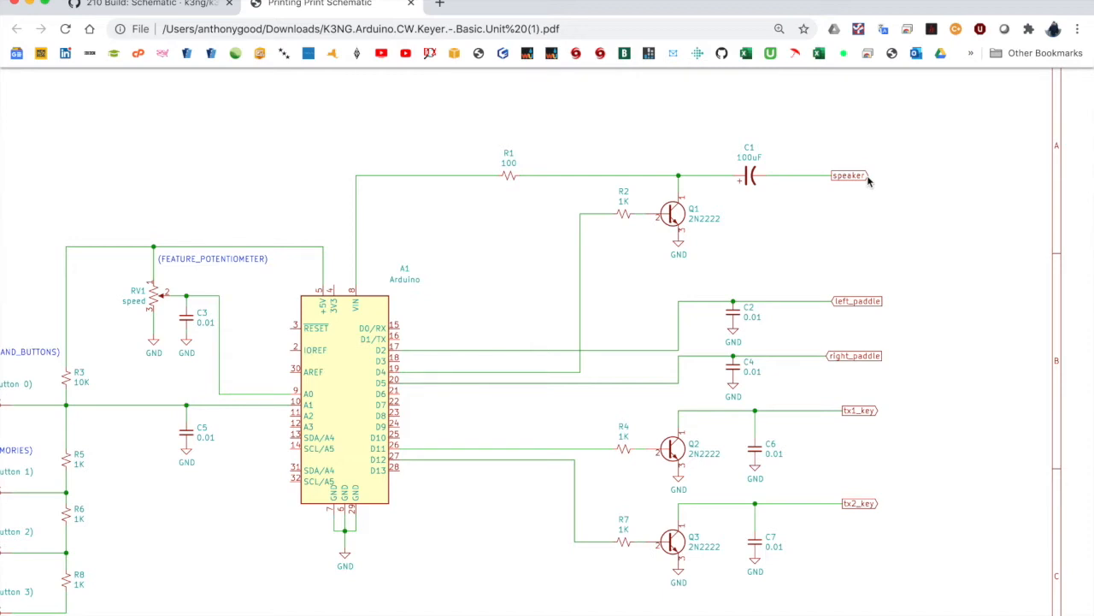
mouse_move(842, 333)
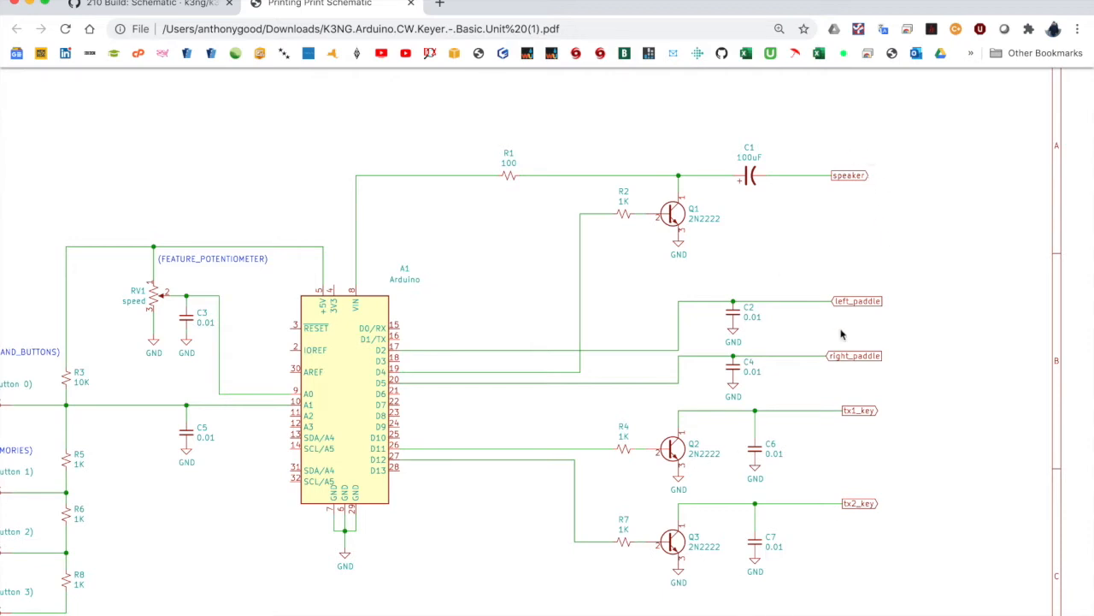
mouse_move(885, 247)
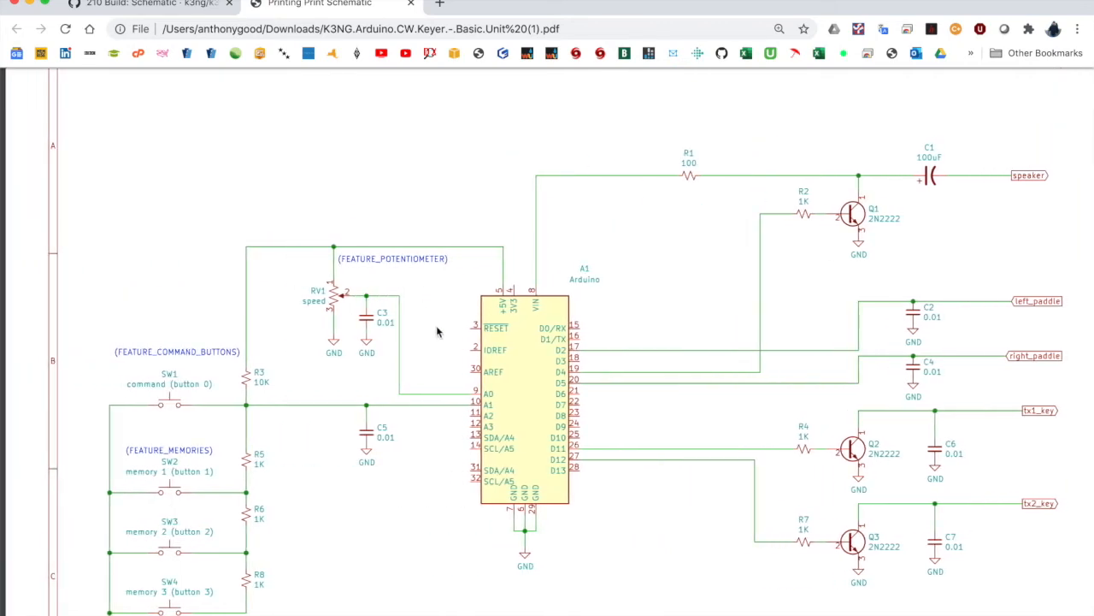
scroll("down", 3)
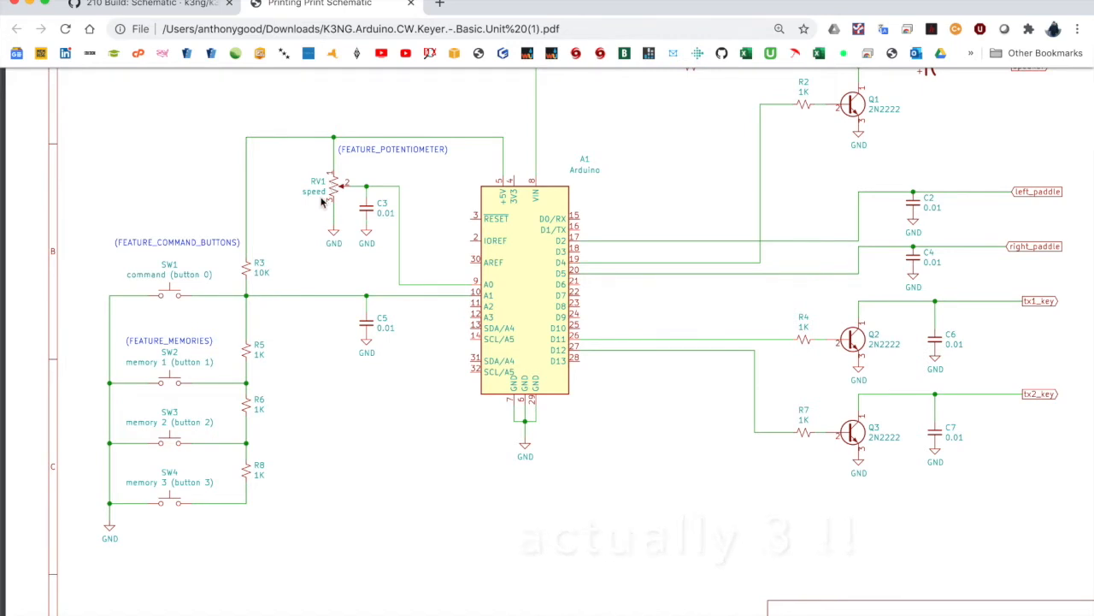
mouse_move(393, 187)
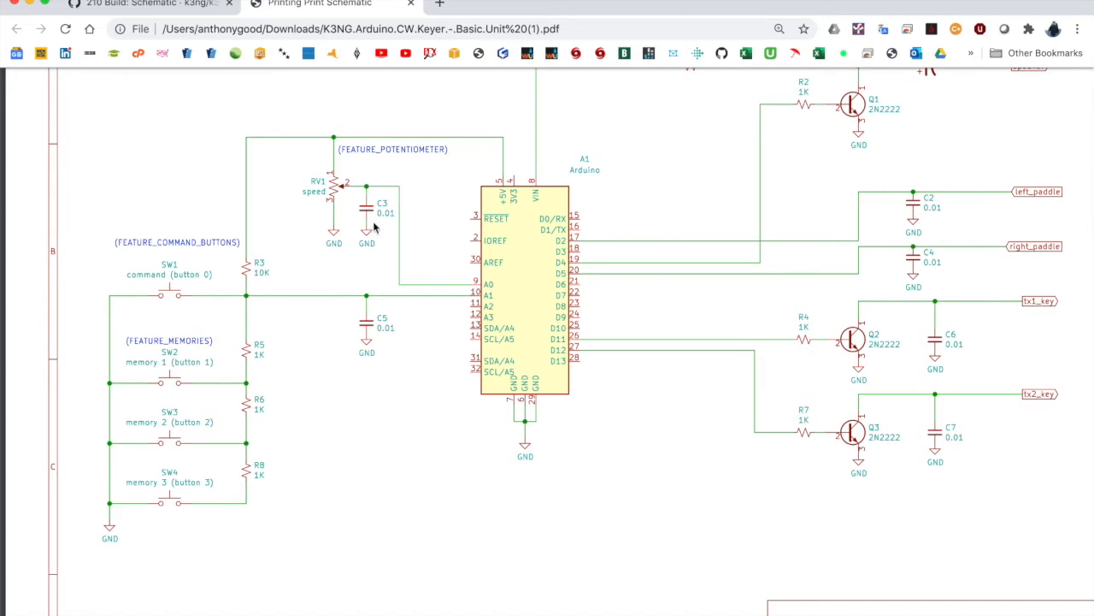
mouse_move(486, 291)
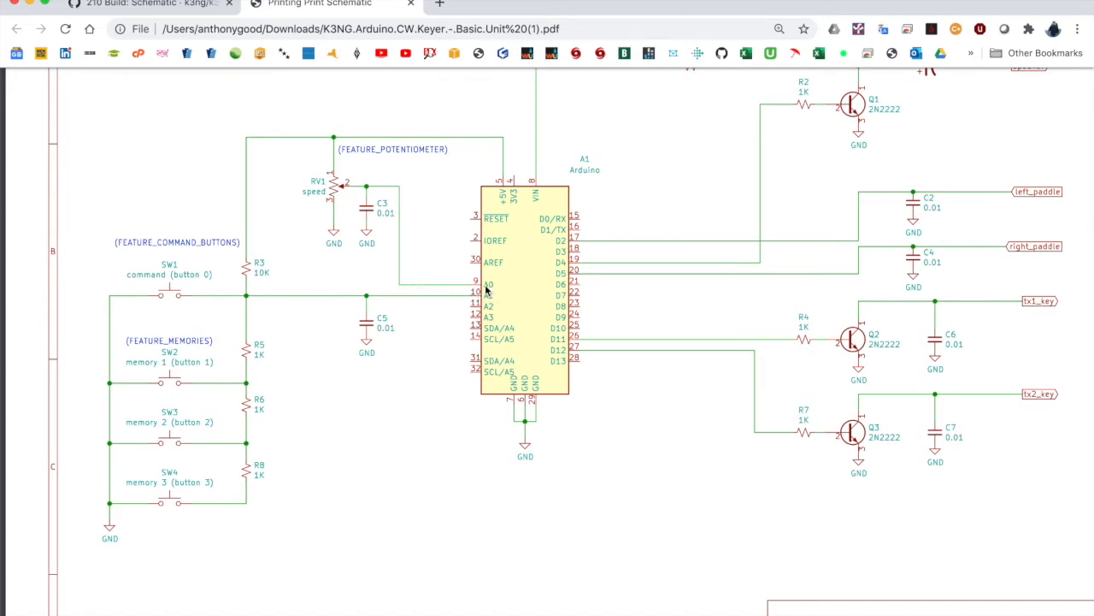
mouse_move(500, 292)
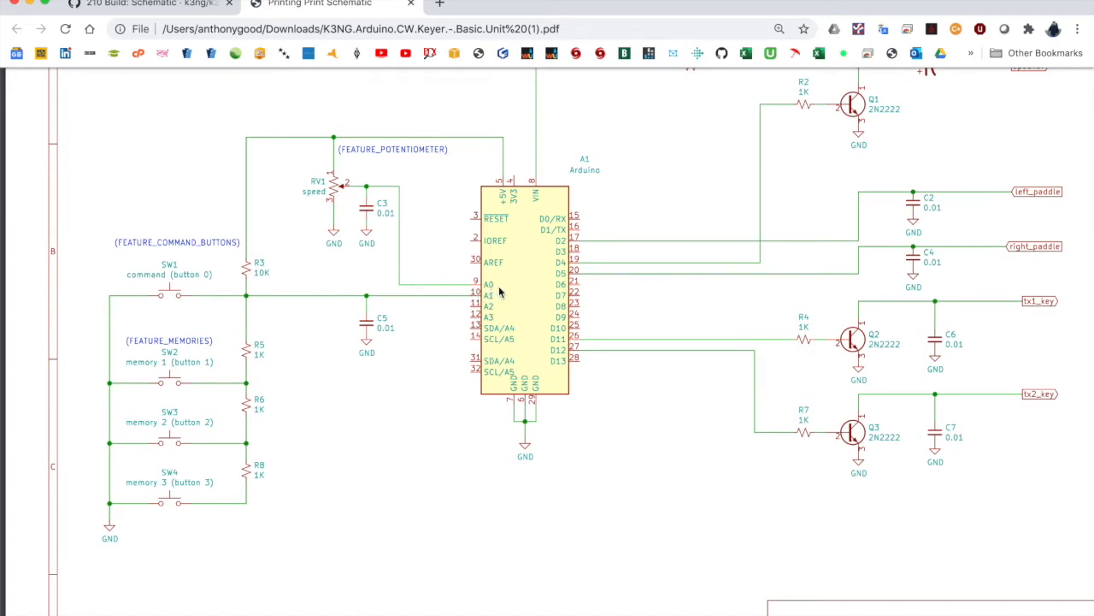
mouse_move(353, 161)
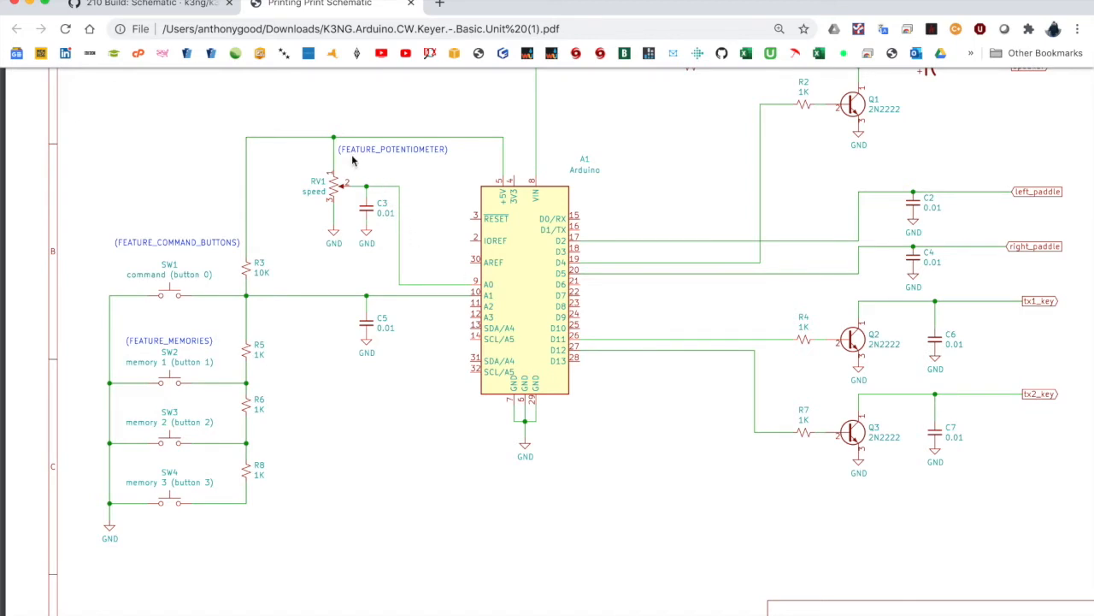
mouse_move(432, 163)
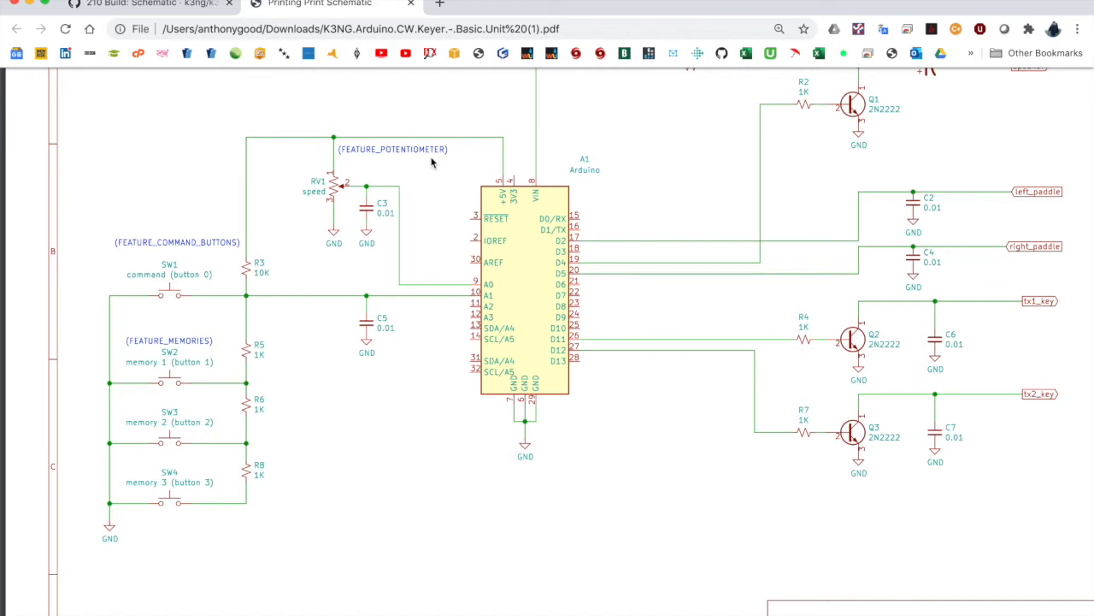
mouse_move(261, 268)
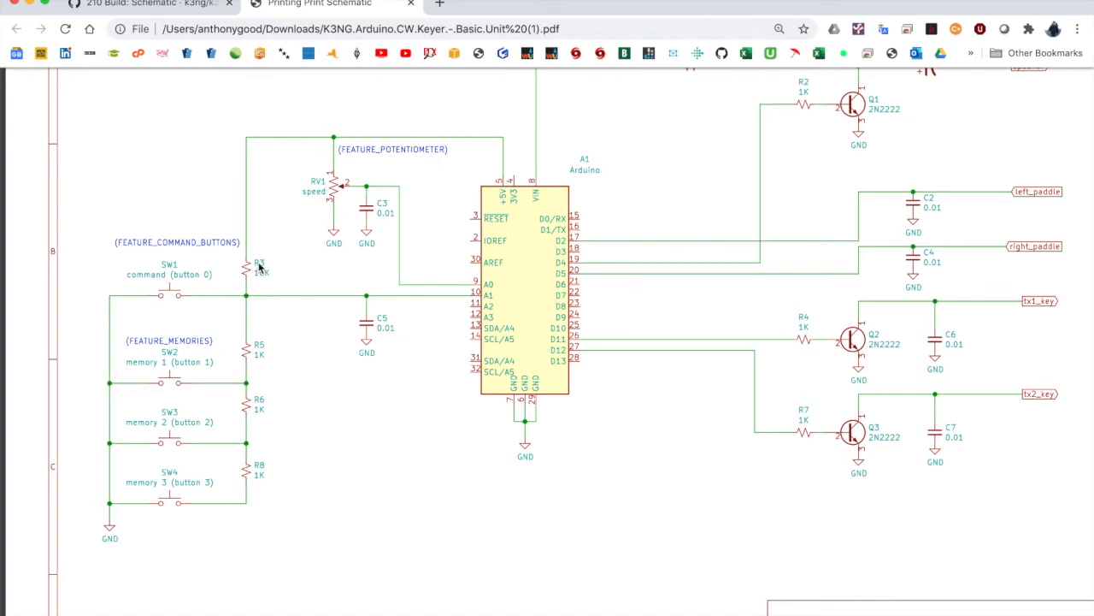
mouse_move(269, 276)
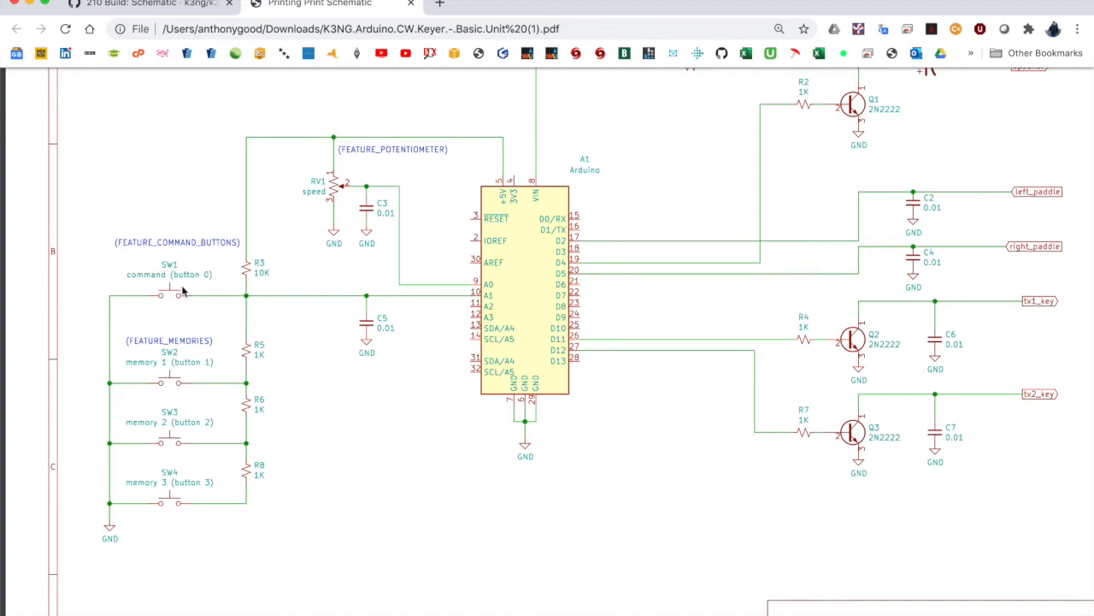
mouse_move(228, 253)
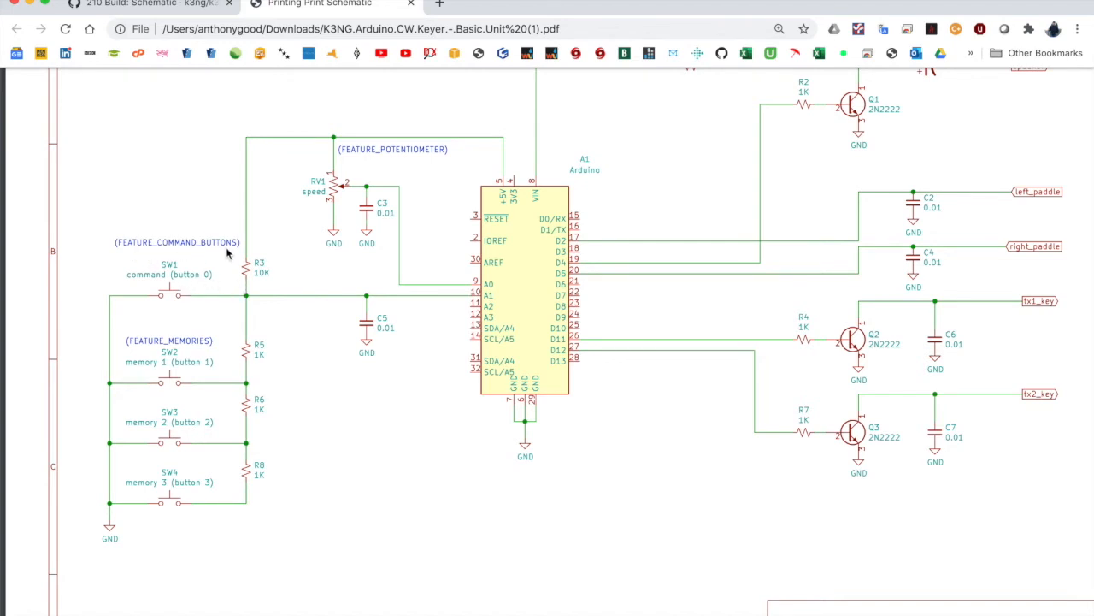
mouse_move(165, 301)
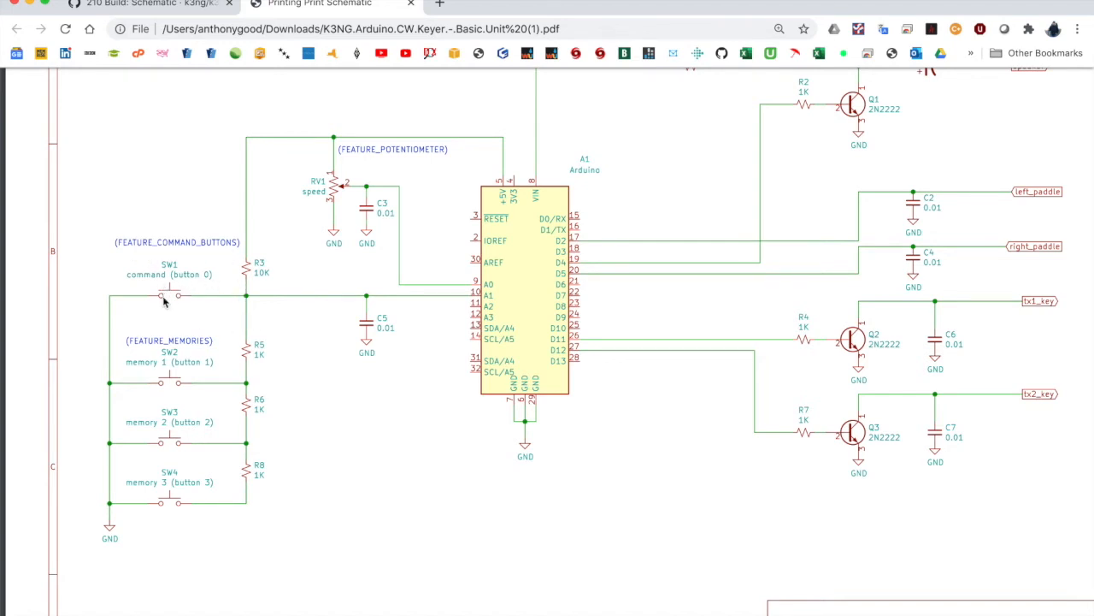
mouse_move(177, 292)
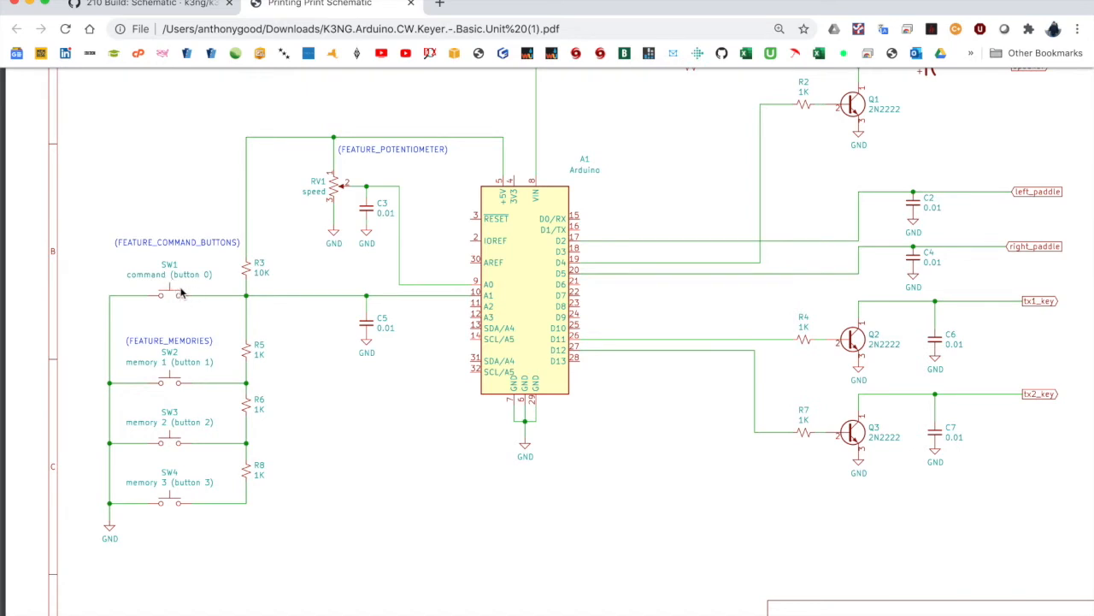
mouse_move(228, 273)
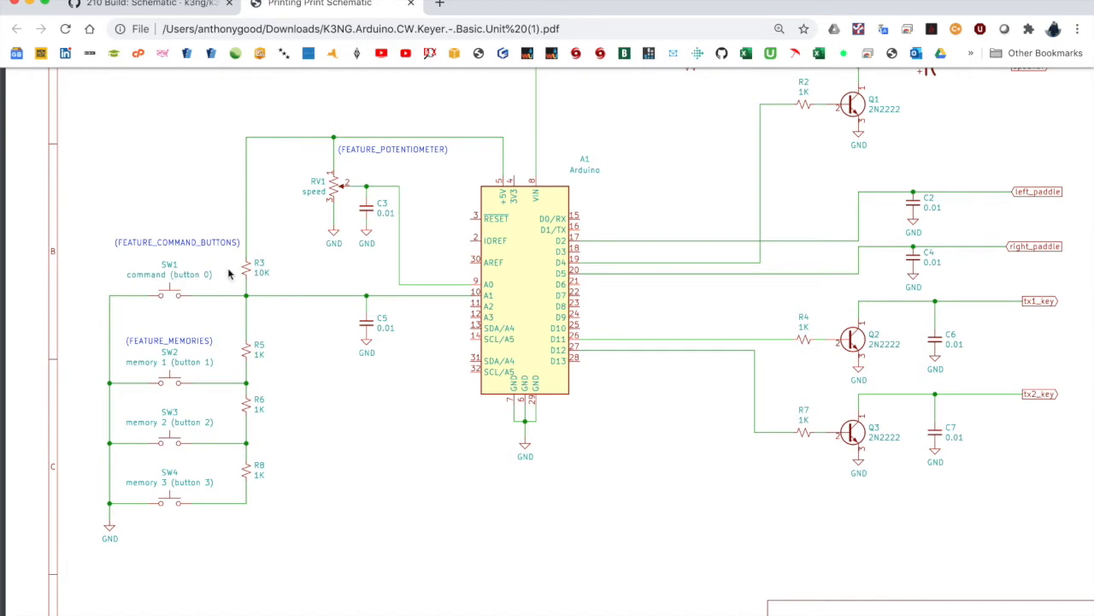
mouse_move(275, 276)
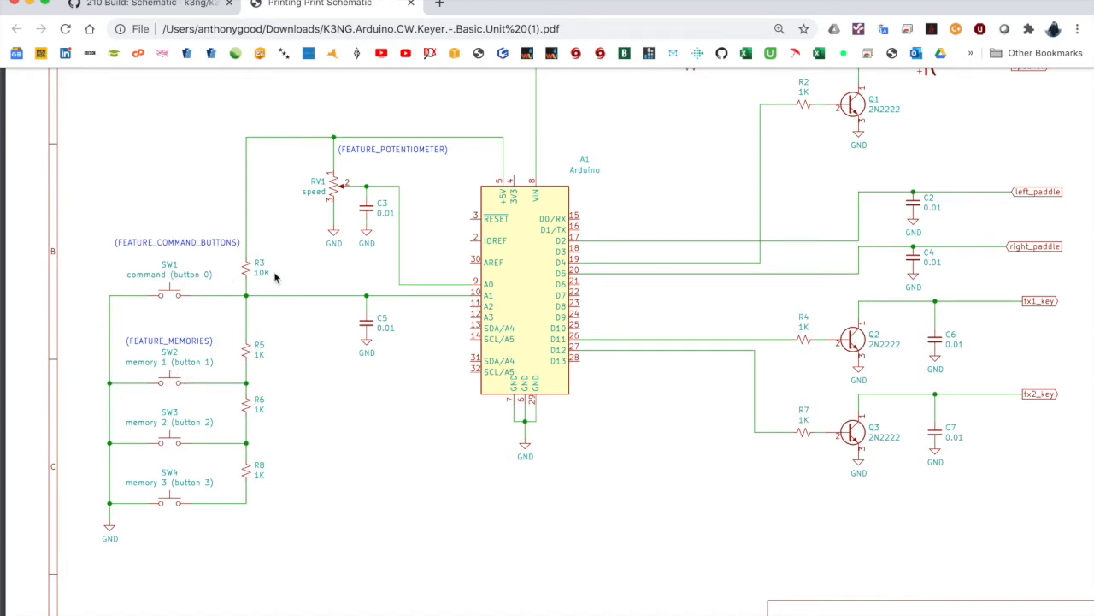
mouse_move(116, 469)
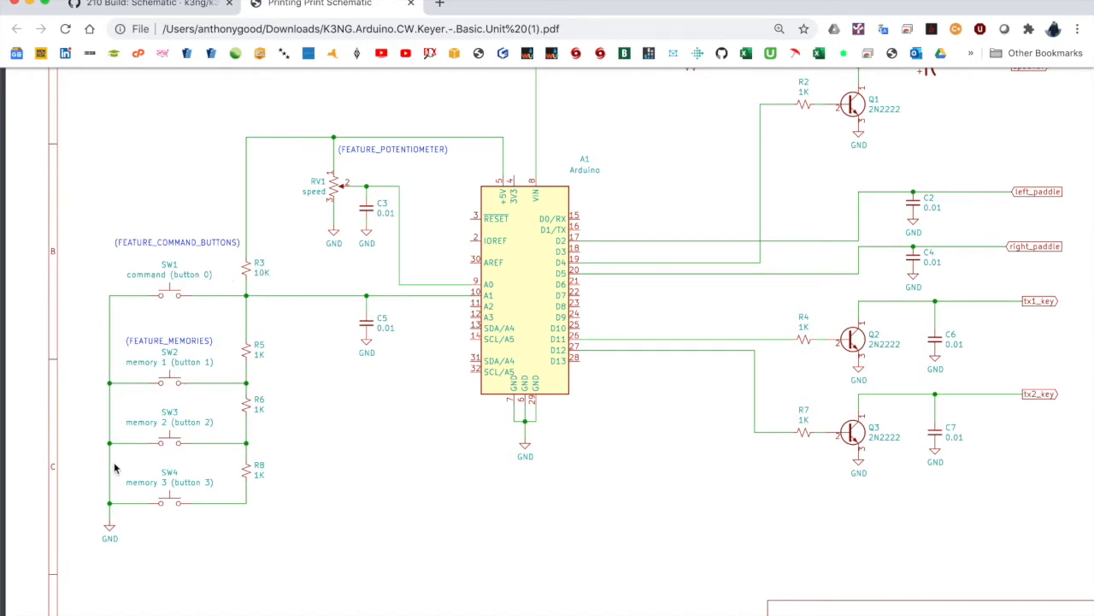
mouse_move(255, 308)
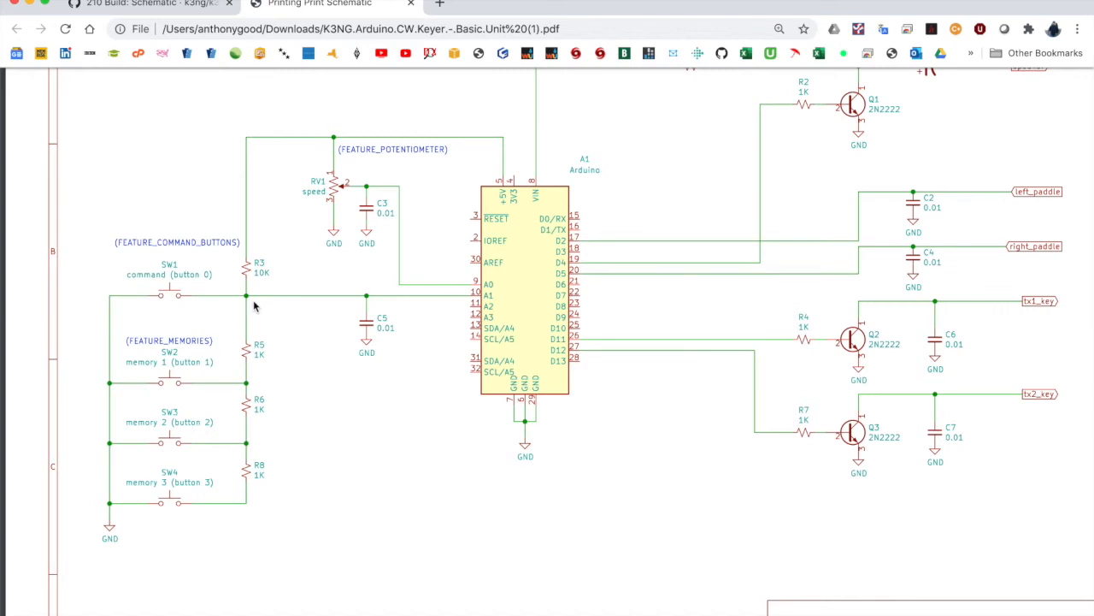
mouse_move(169, 372)
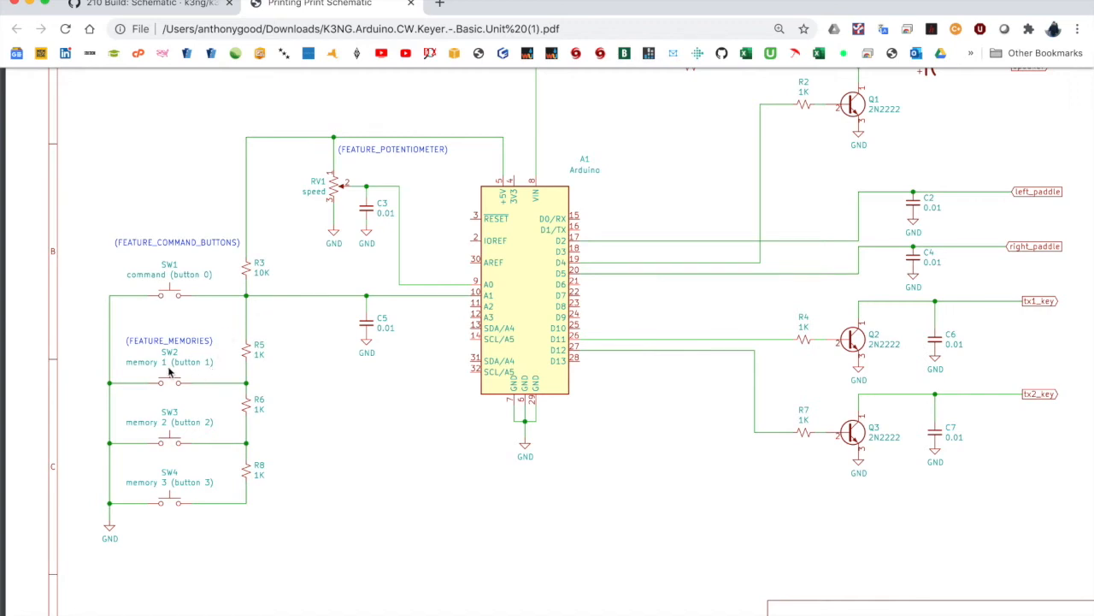
mouse_move(241, 367)
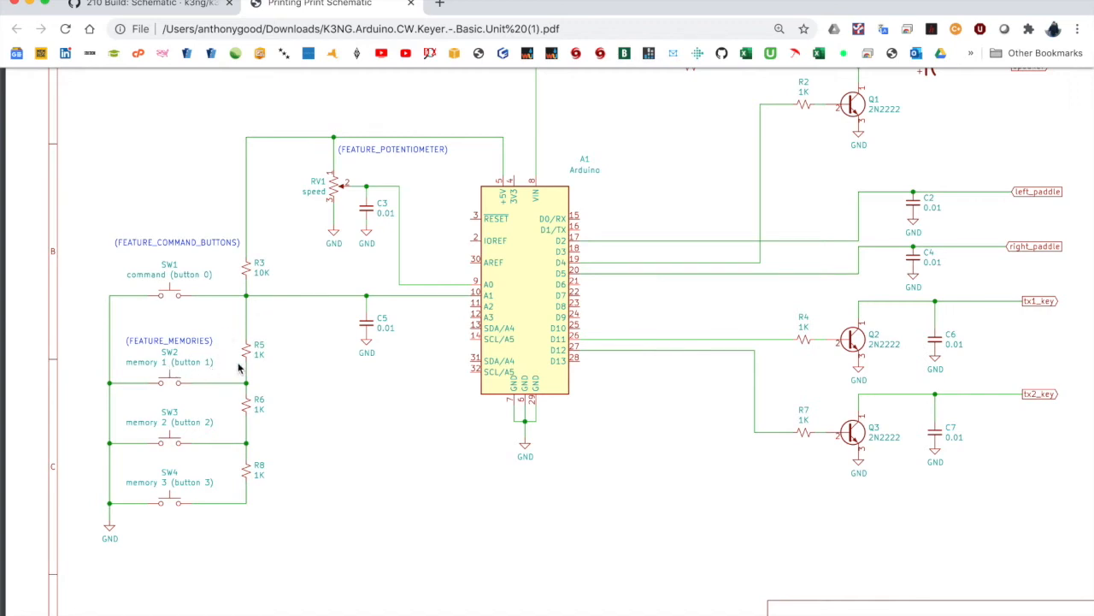
mouse_move(177, 488)
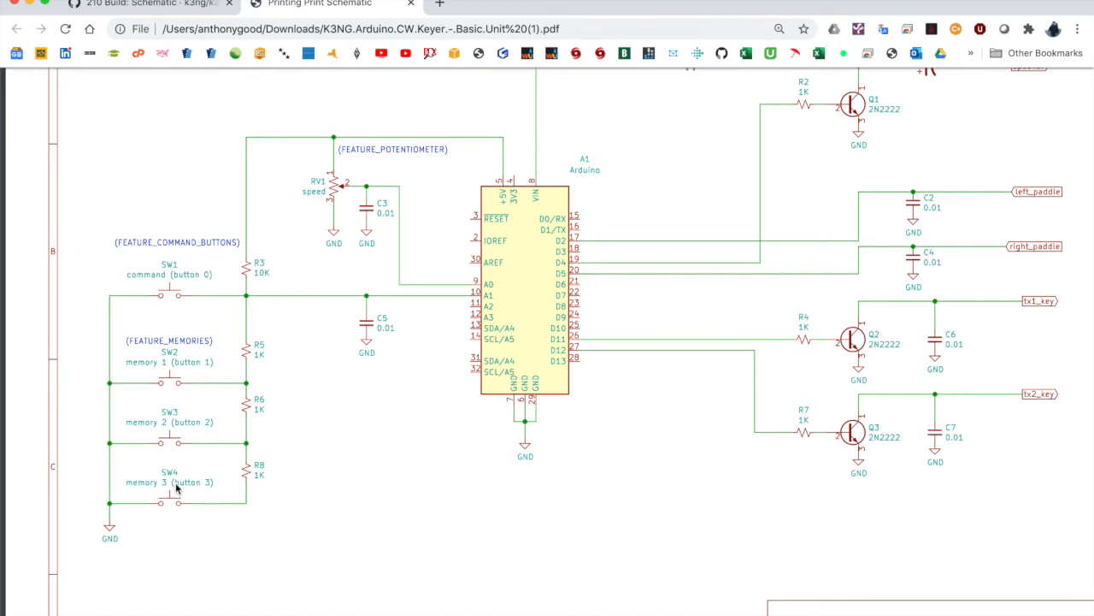
mouse_move(265, 412)
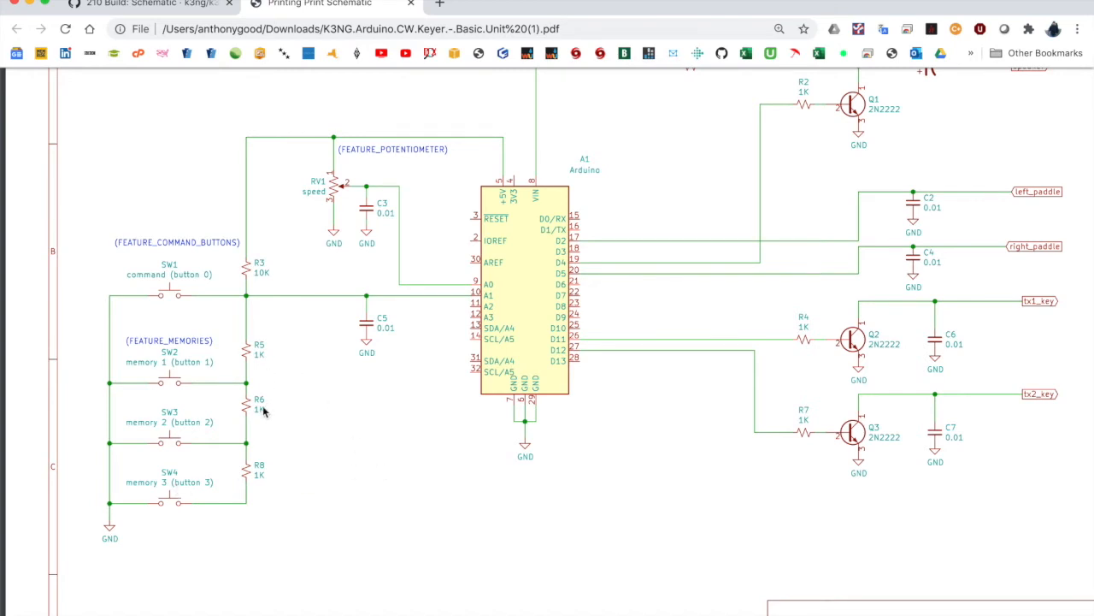
mouse_move(267, 482)
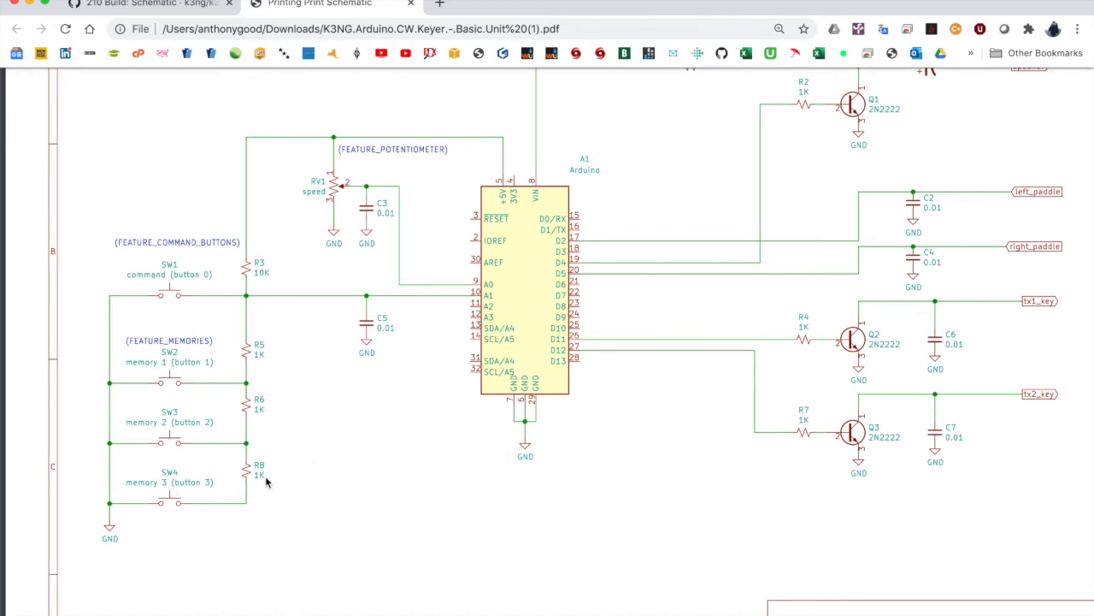
mouse_move(261, 479)
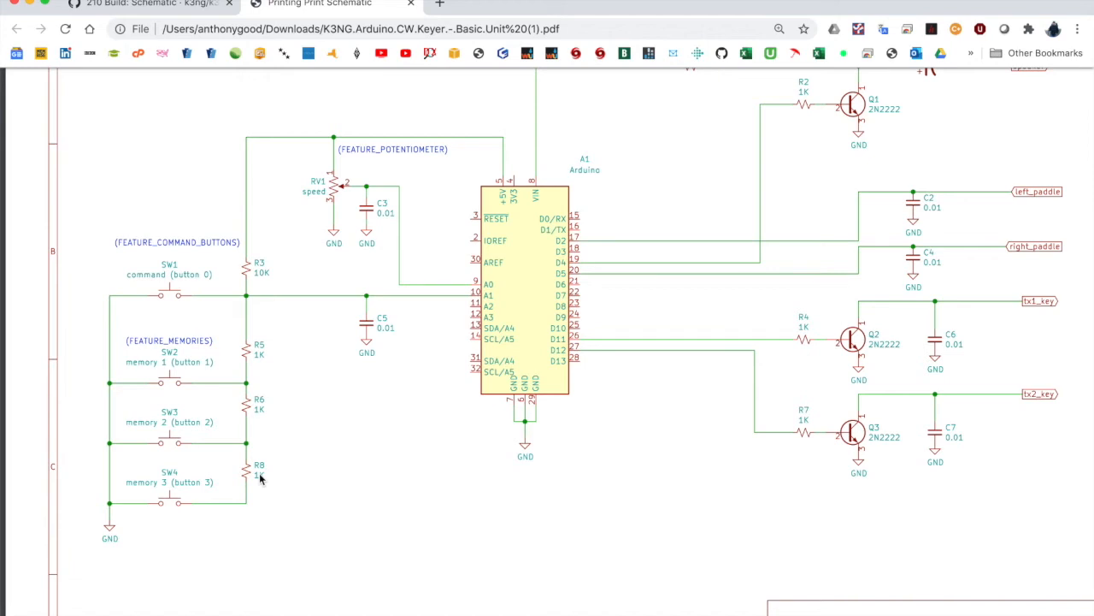
mouse_move(109, 390)
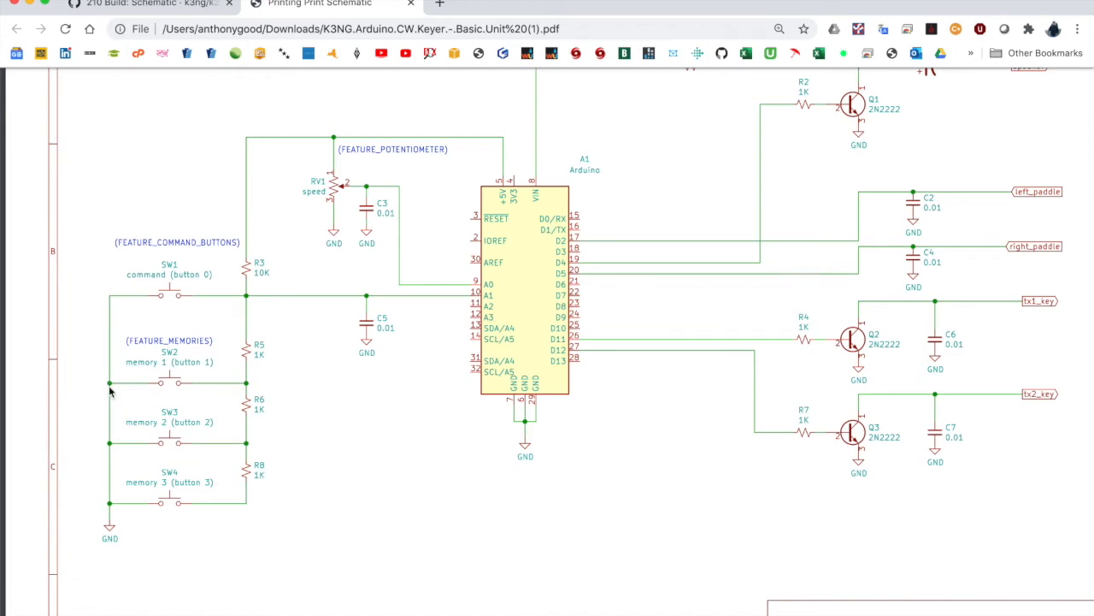
mouse_move(110, 537)
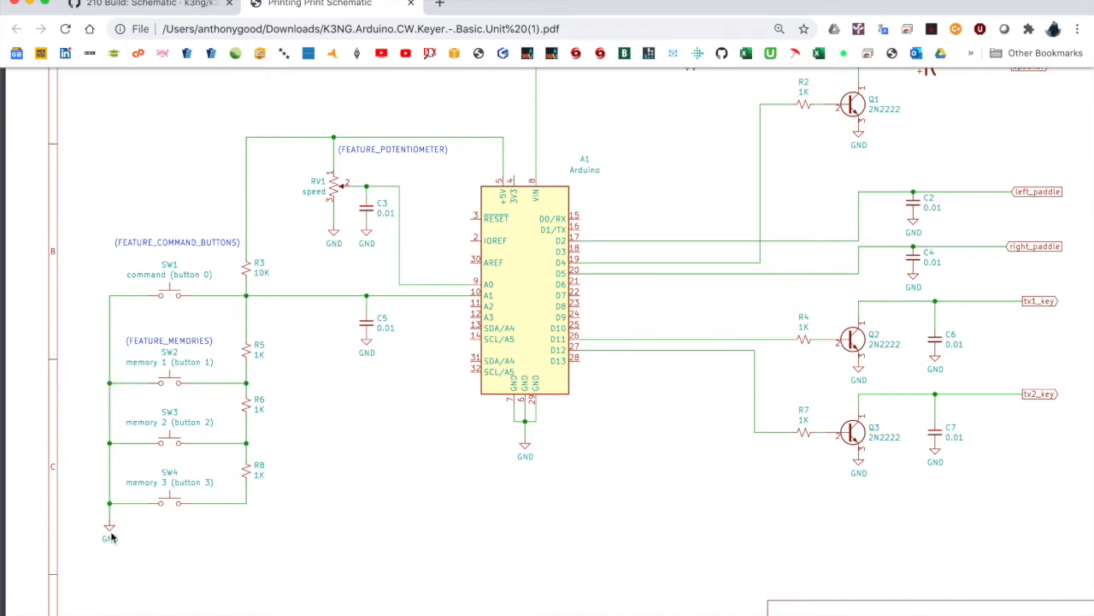
mouse_move(193, 437)
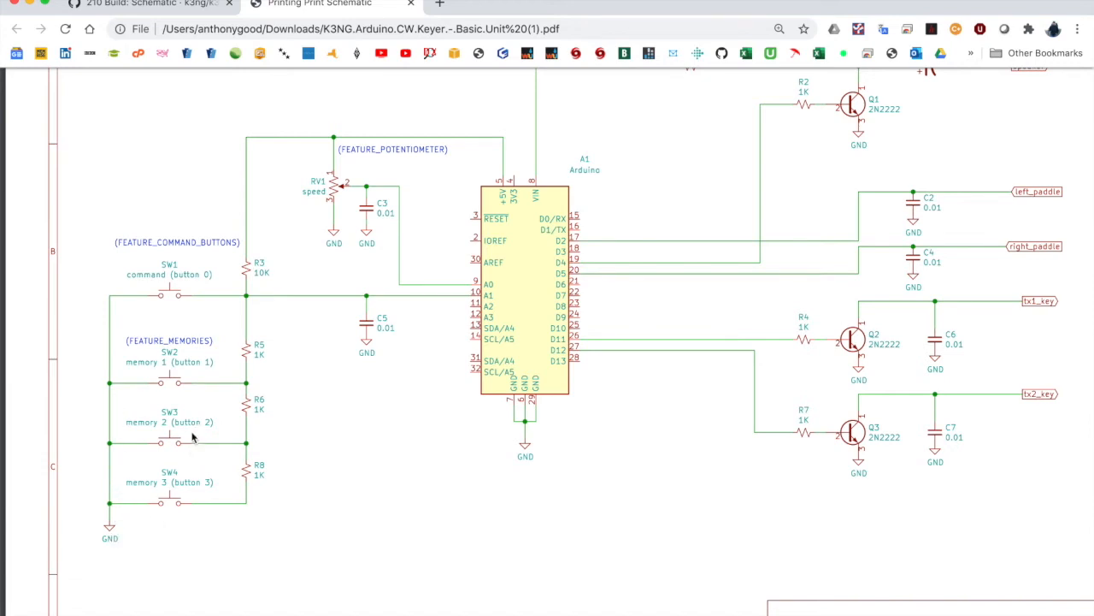
mouse_move(173, 572)
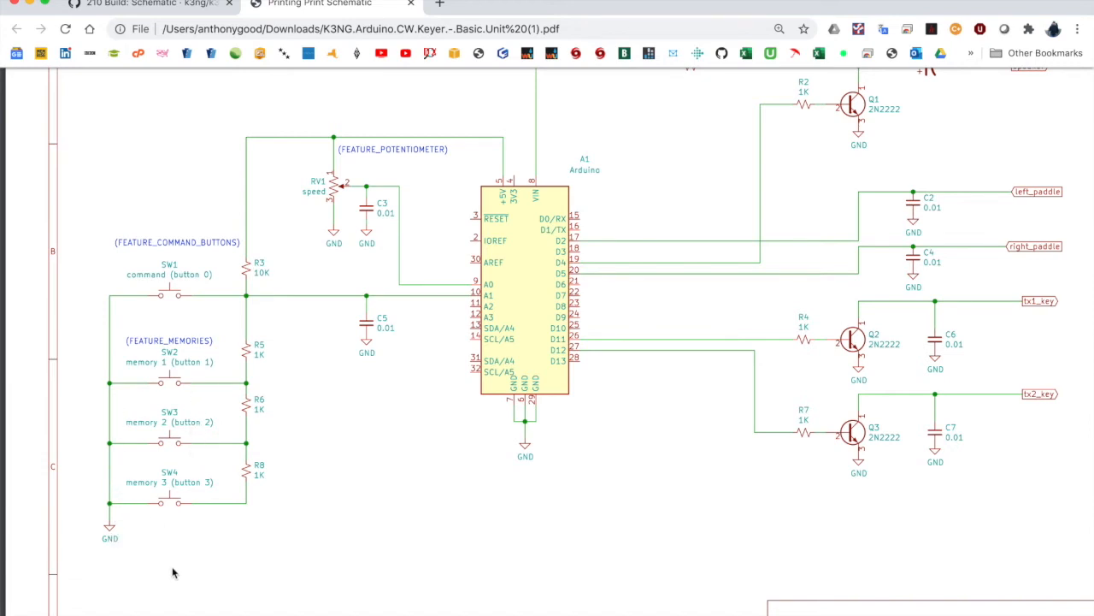
mouse_move(190, 567)
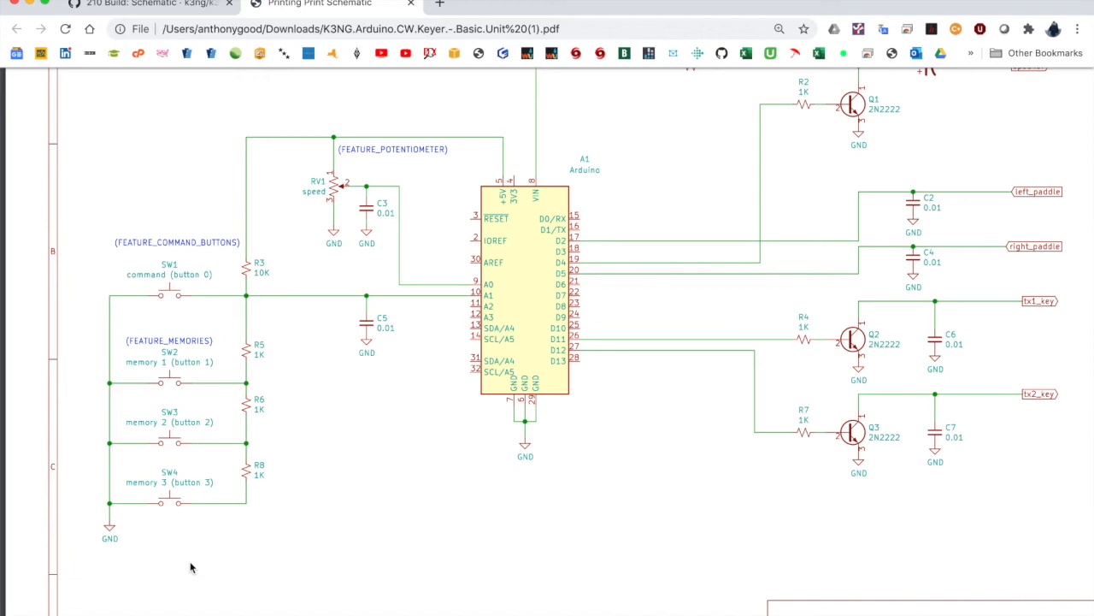
mouse_move(244, 525)
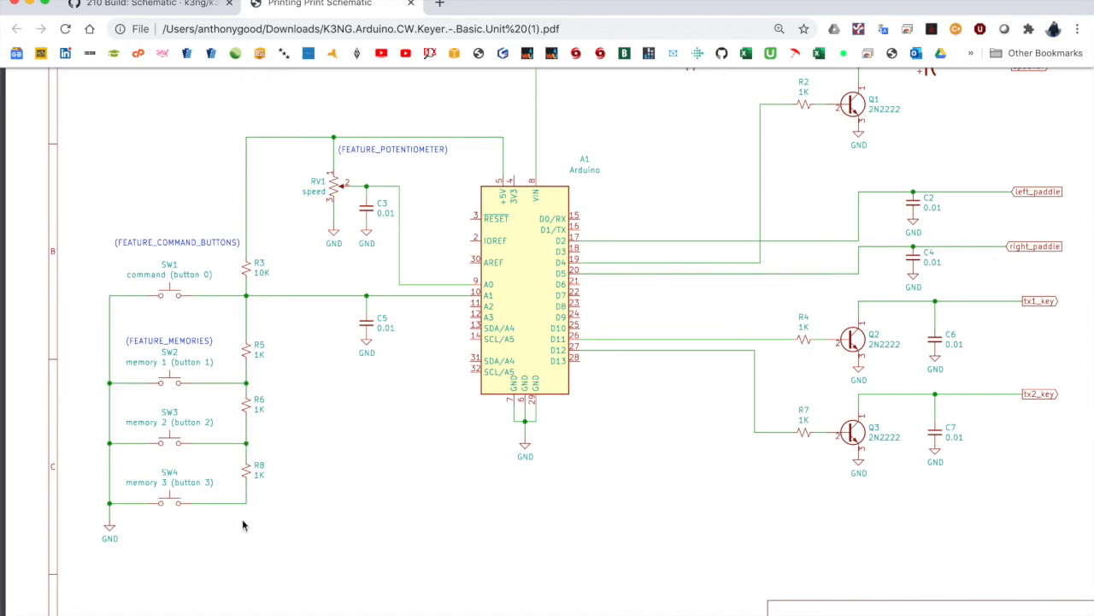
mouse_move(274, 508)
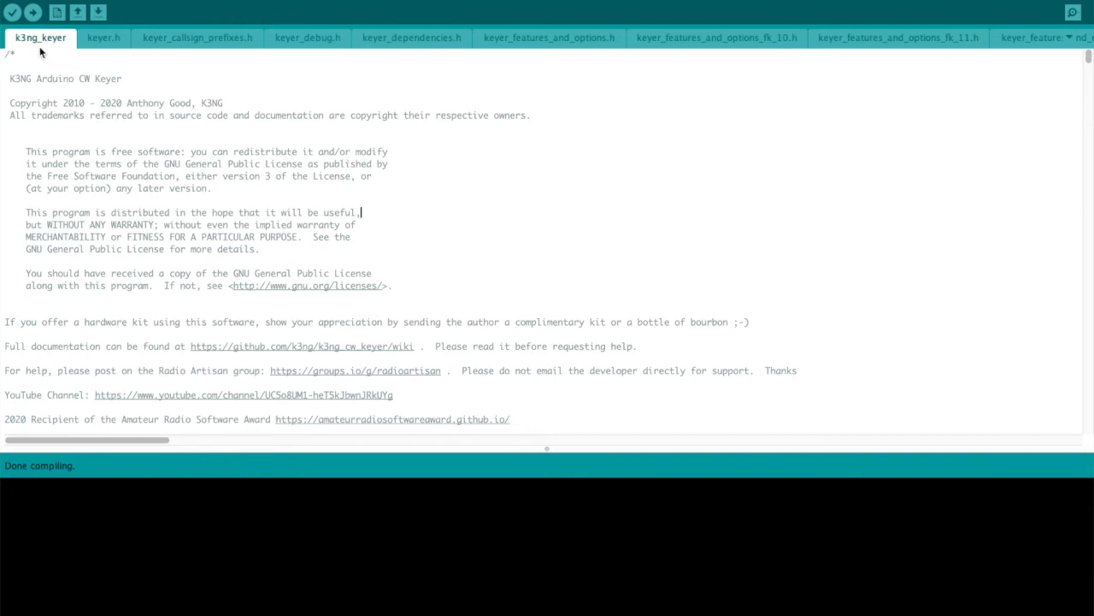
mouse_move(103, 116)
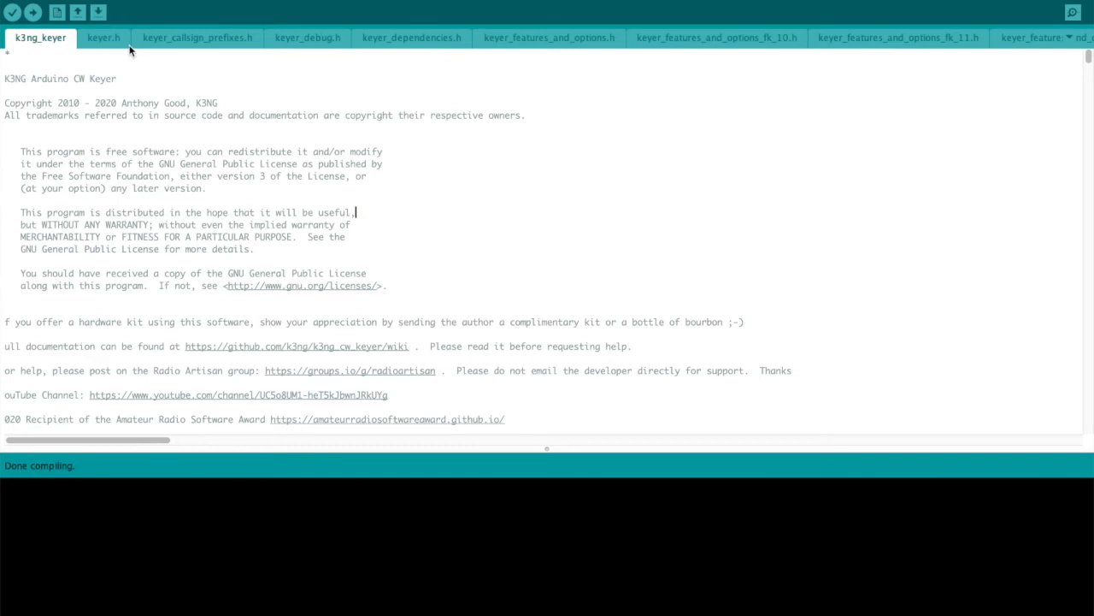
mouse_move(611, 49)
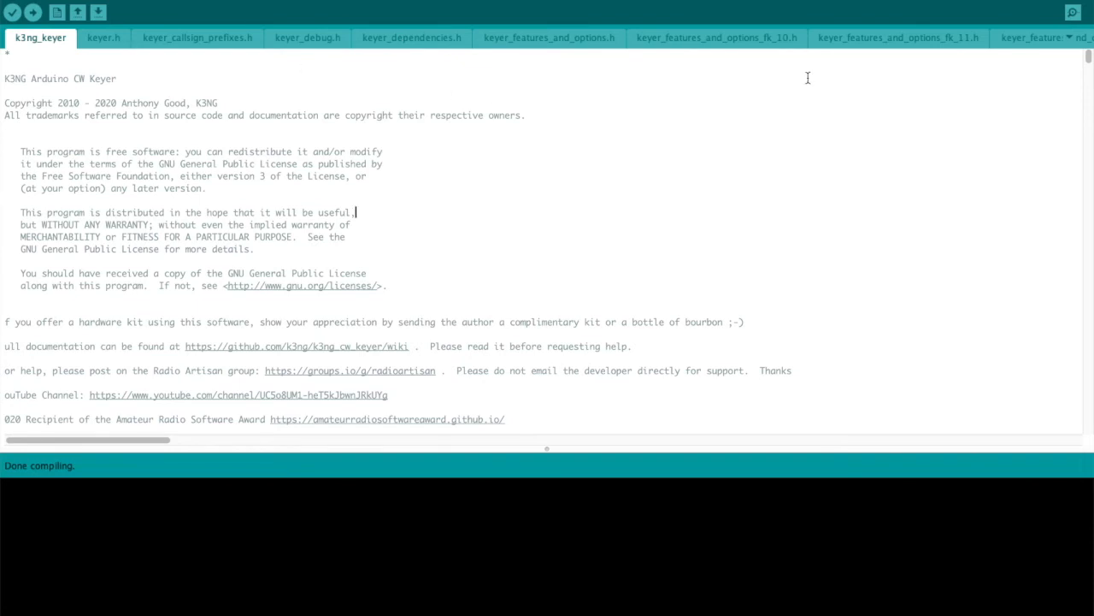
mouse_move(1074, 41)
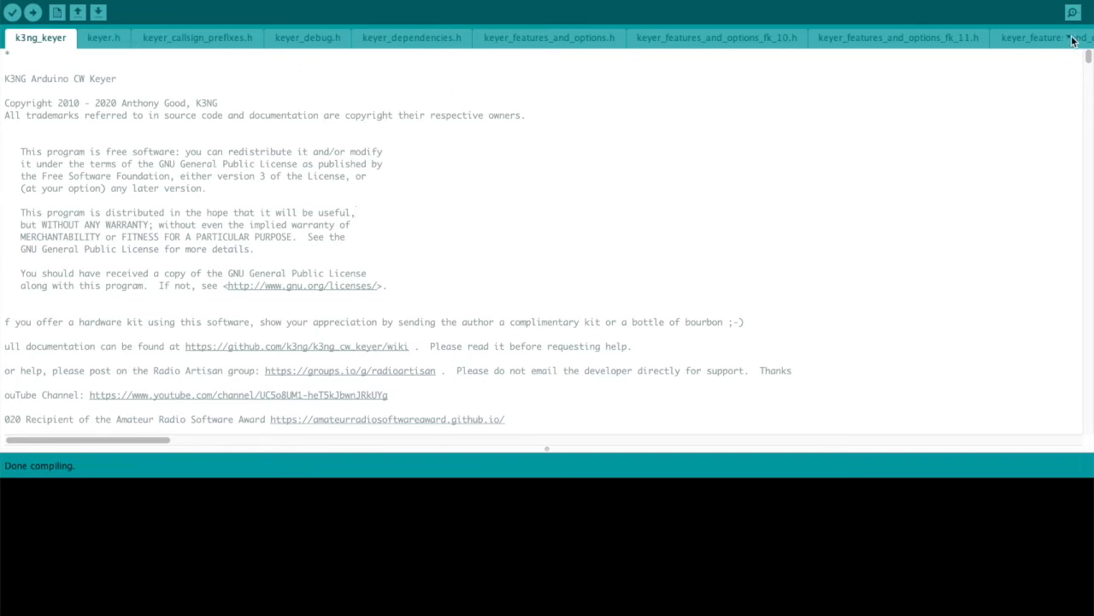
Review the #define FEATURE list in keyer_features_and_options.h, all still commented out.
left_click(1076, 40)
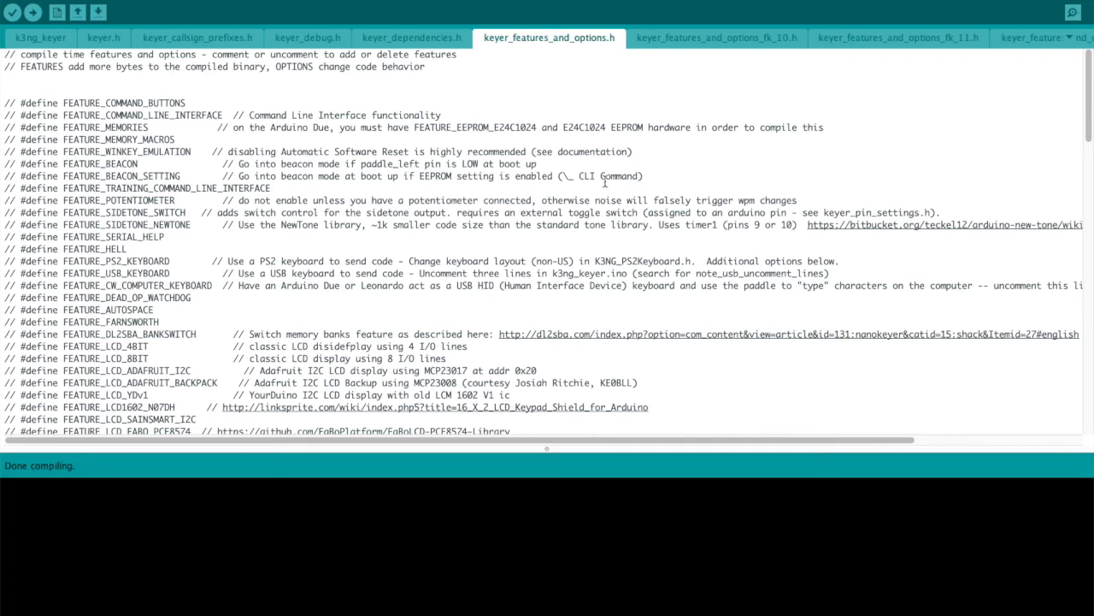
mouse_move(393, 247)
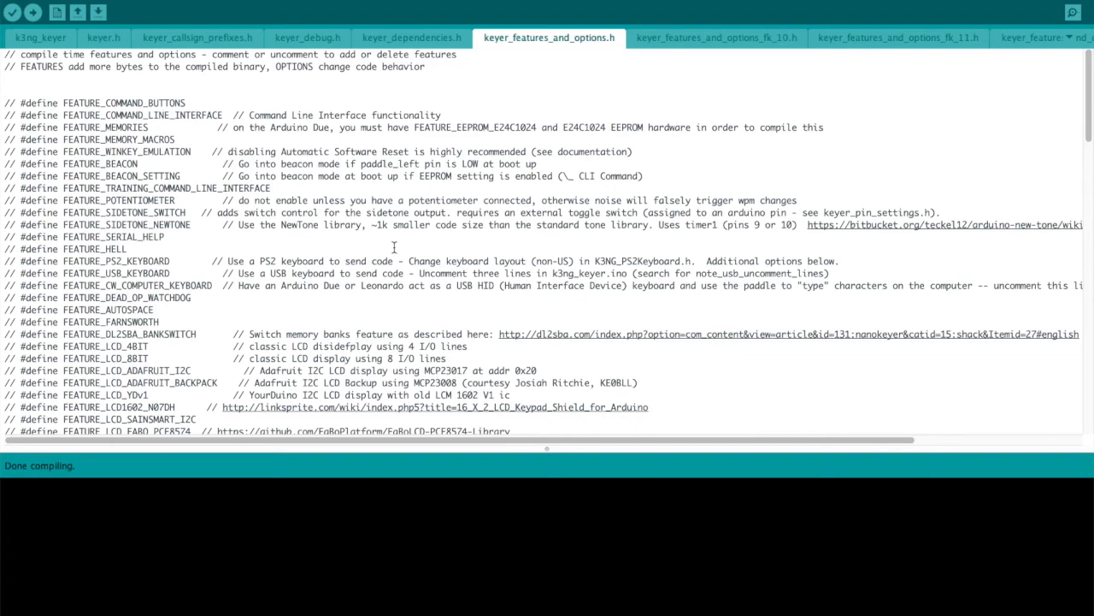
scroll("down", 3)
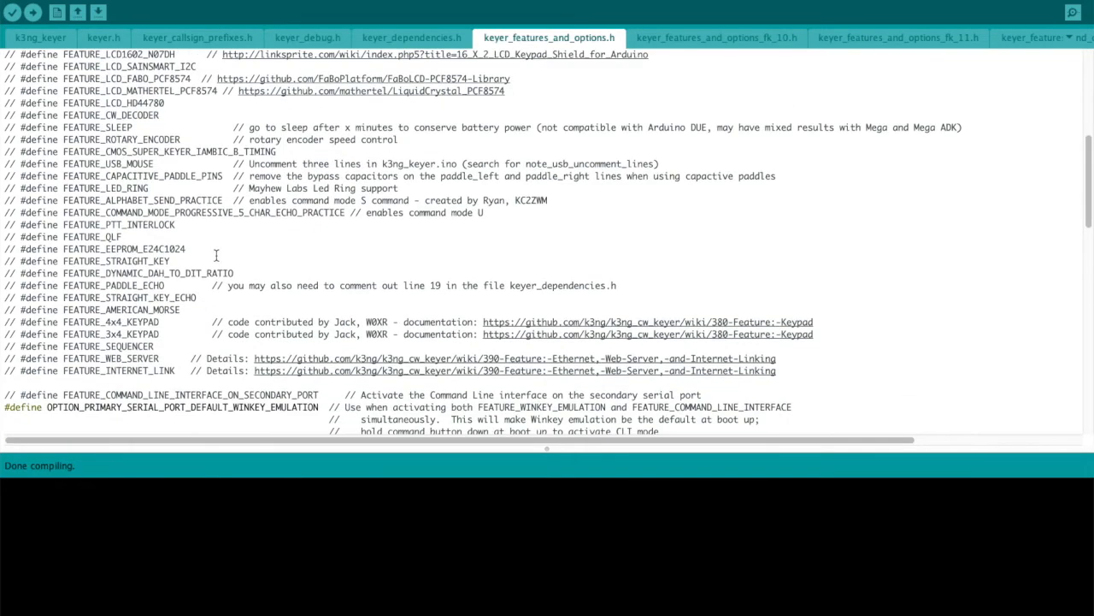
scroll("down", 3)
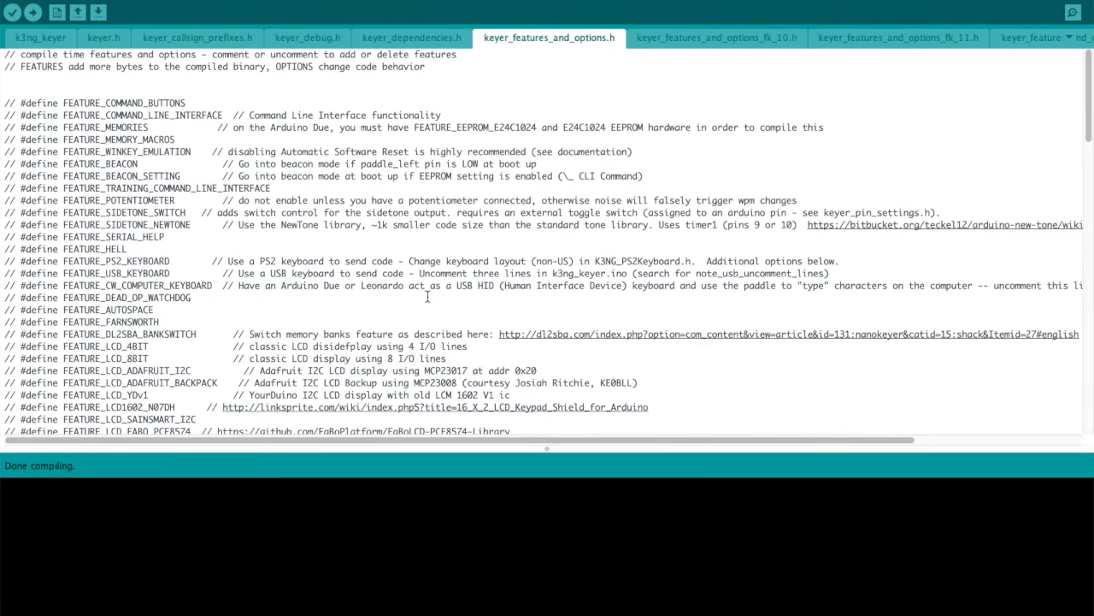
mouse_move(112, 137)
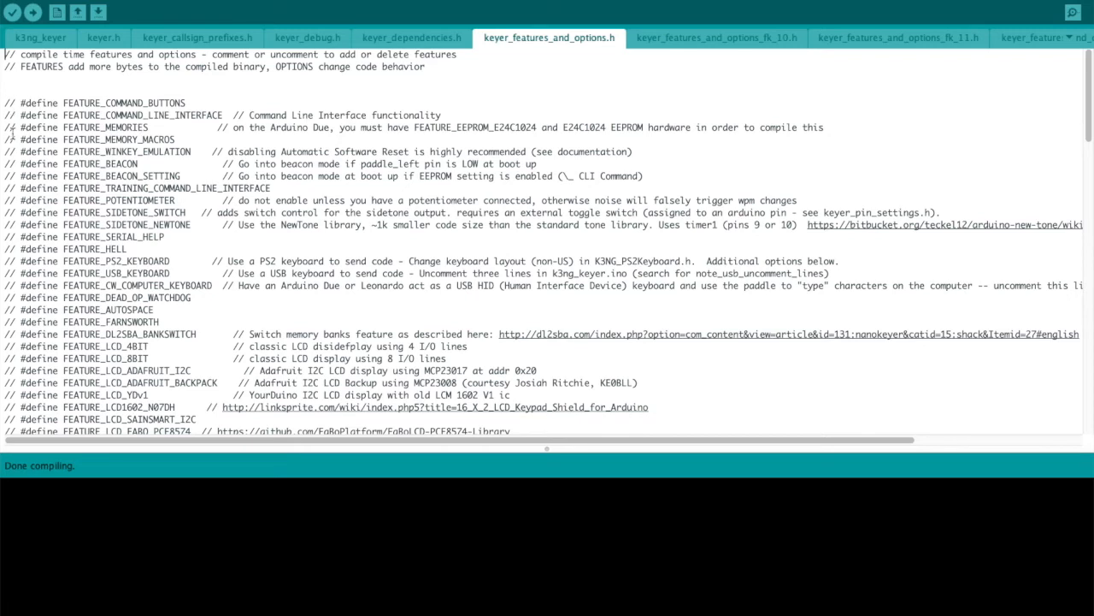
mouse_move(391, 248)
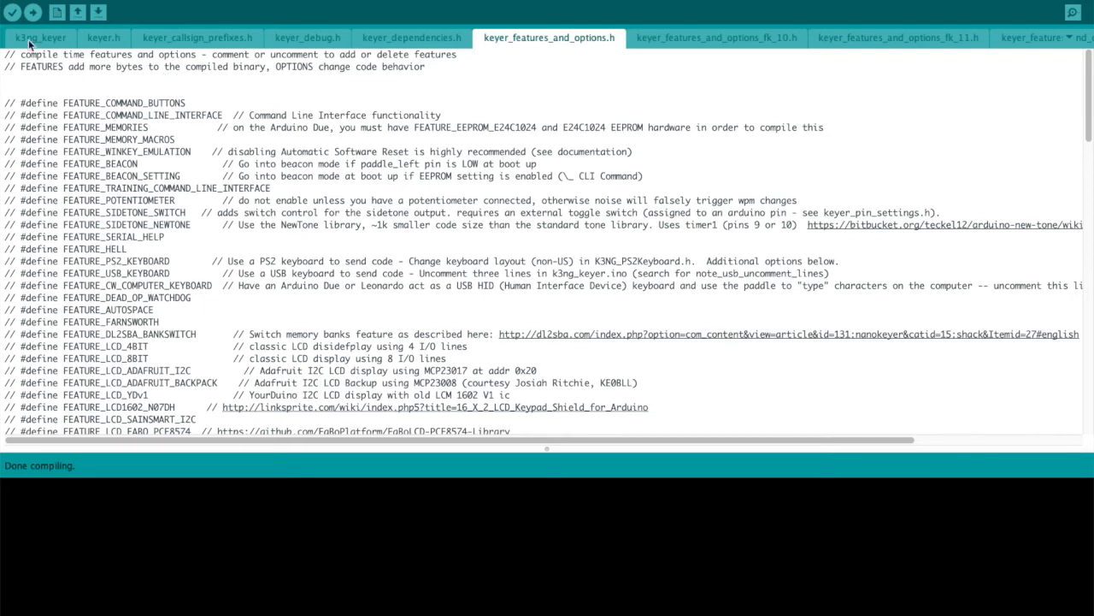
mouse_move(12, 12)
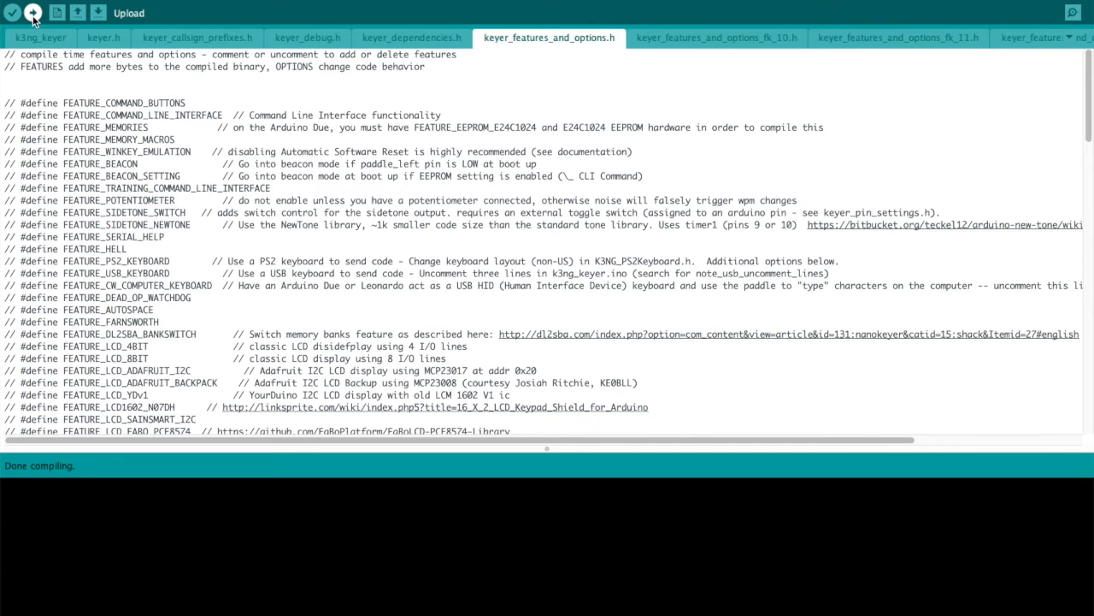
Upload the firmware before and after uncommenting FEATURE_COMMAND_BUTTONS, COMMAND_LINE_INTERFACE and MEMORIES.
left_click(34, 13)
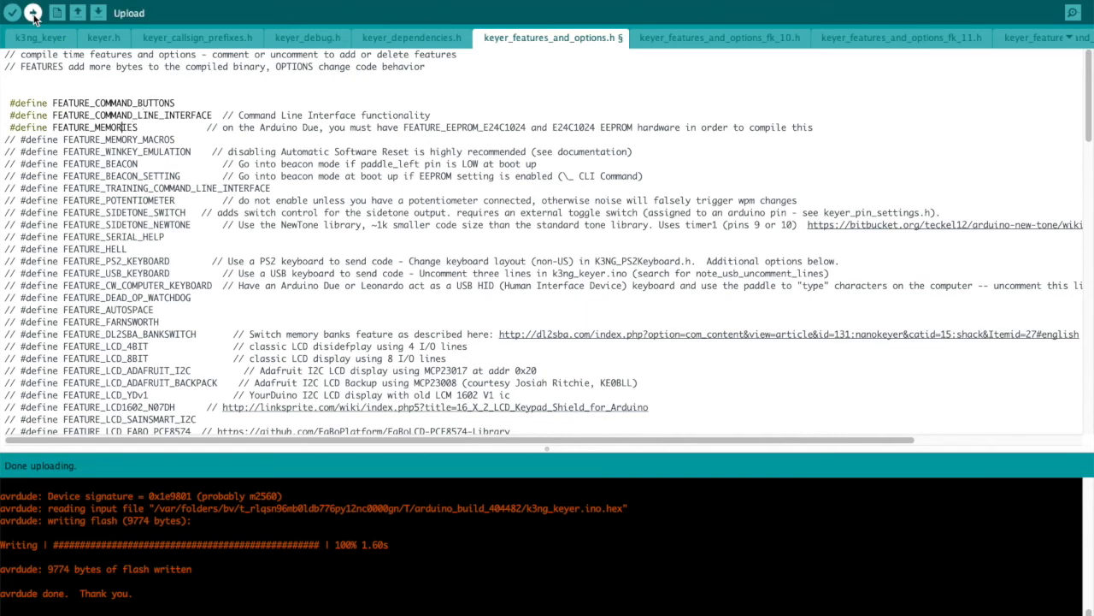
left_click(33, 13)
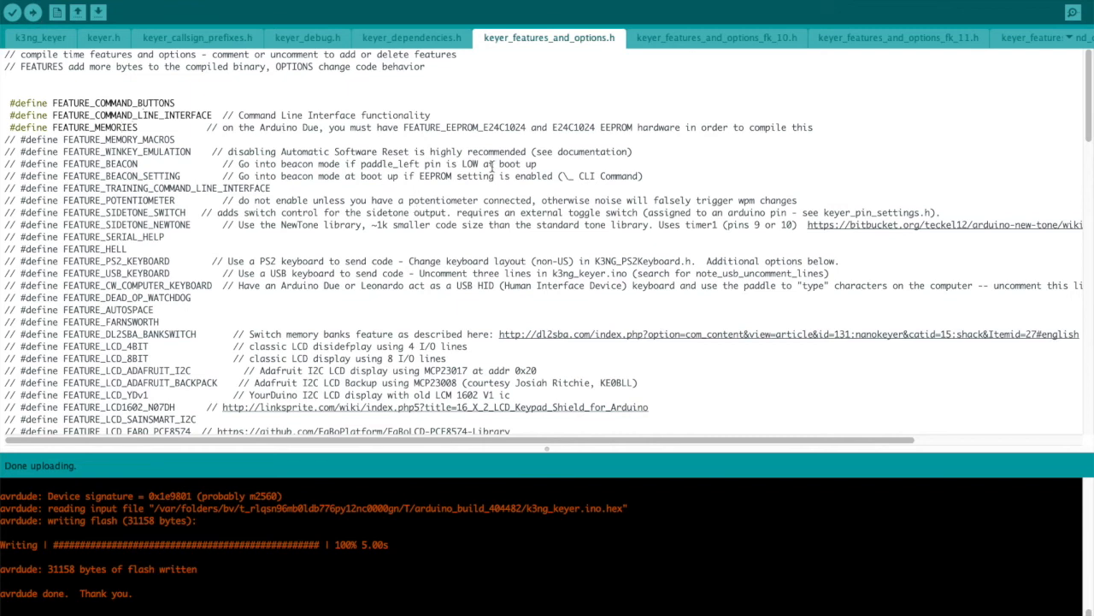
mouse_move(1066, 21)
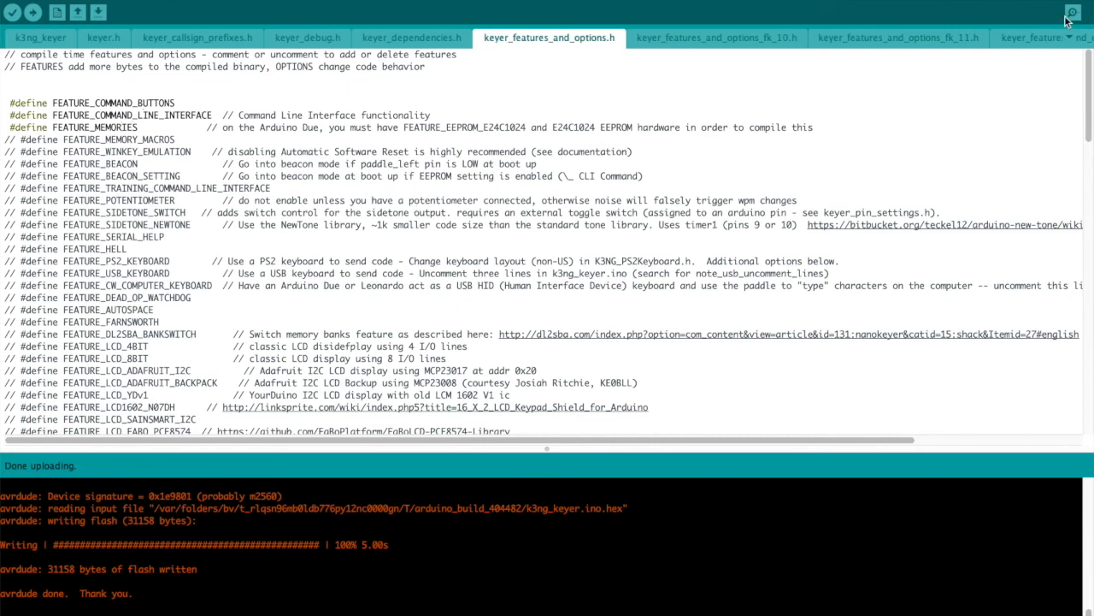
Bring up the Serial Monitor on the keyer's USB port at 115200 baud.
left_click(1073, 13)
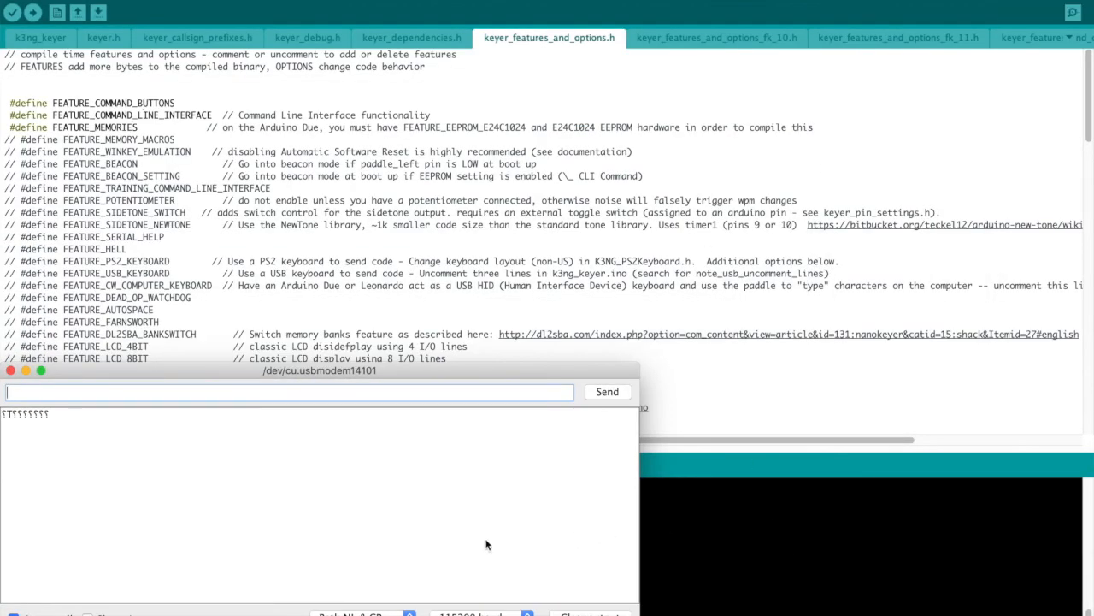
mouse_move(443, 517)
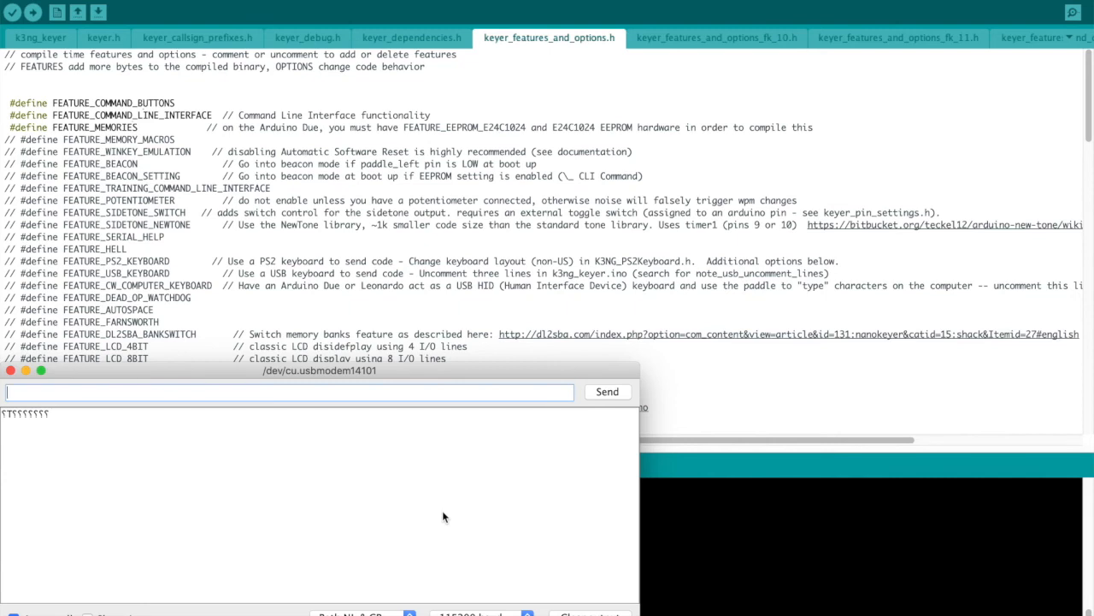
mouse_move(536, 608)
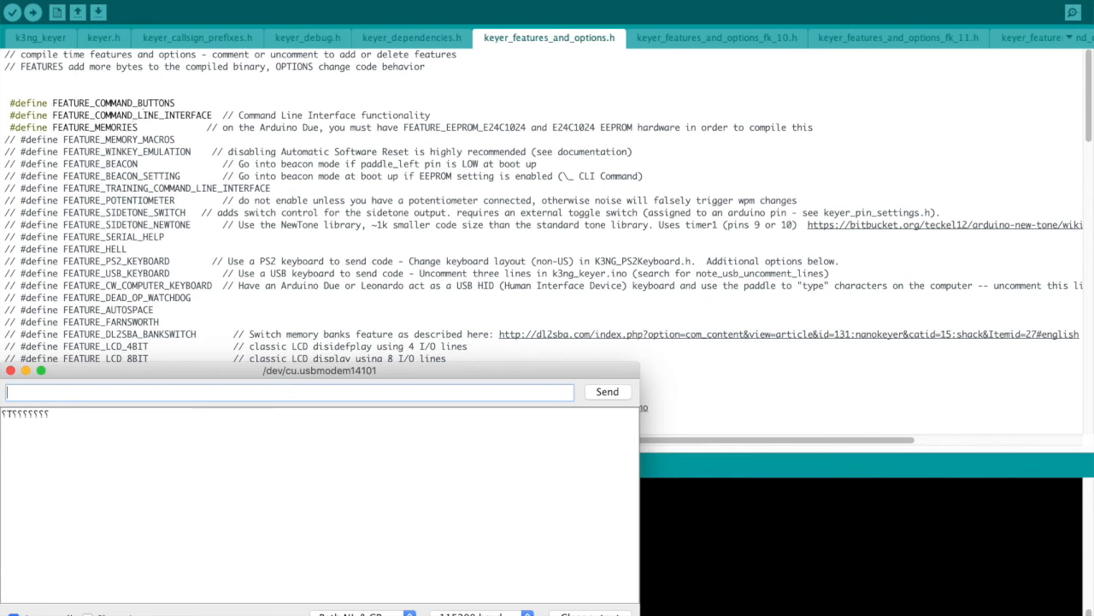
mouse_move(407, 460)
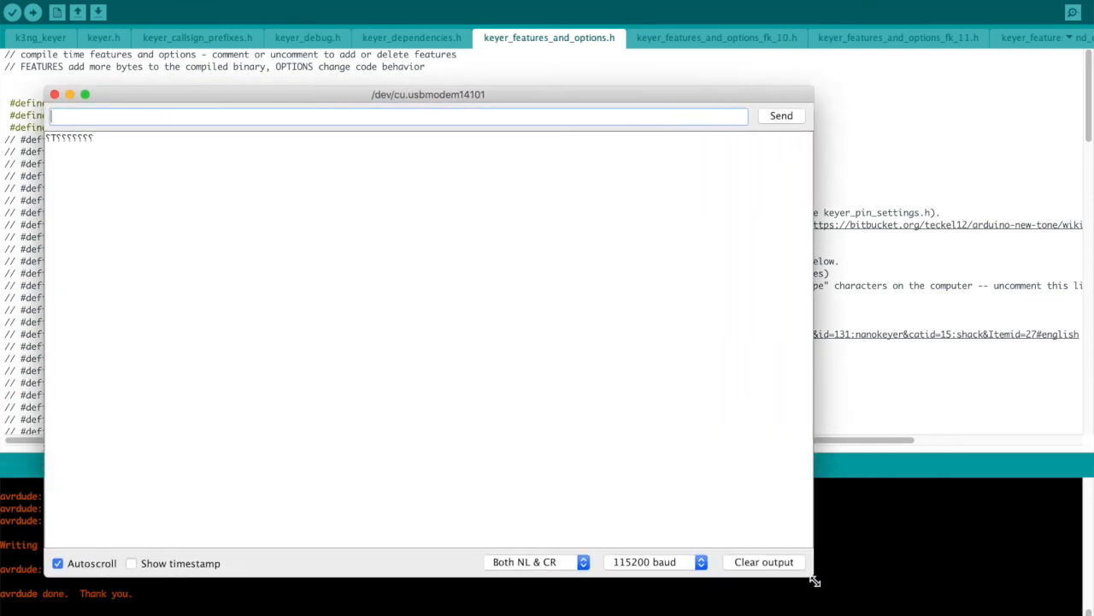
Send the \s command to get the keyer's status report and memory list.
type("\\s")
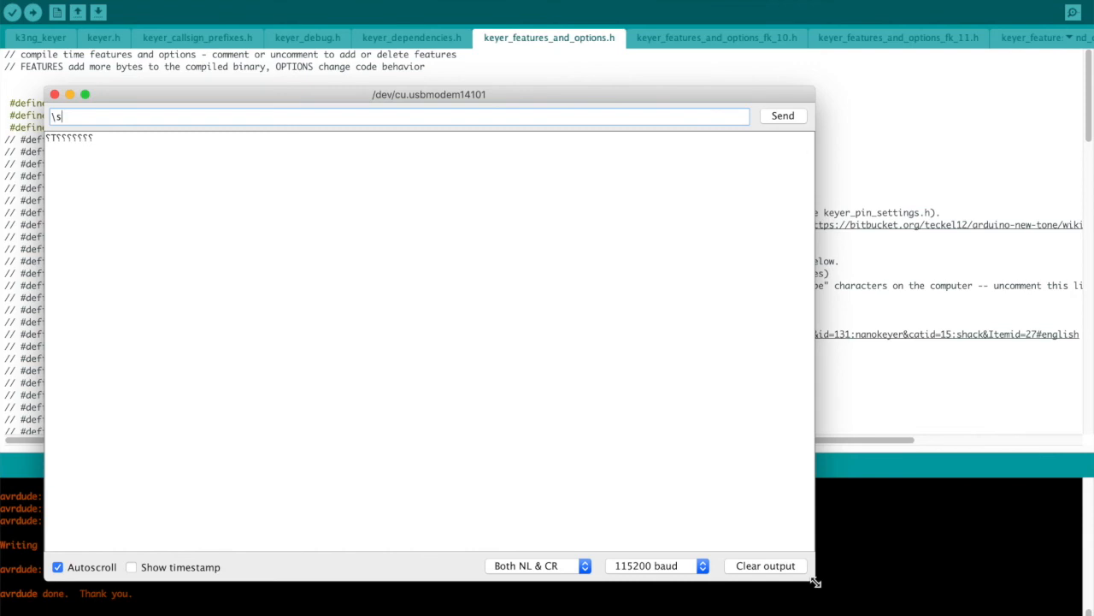
left_click(782, 116)
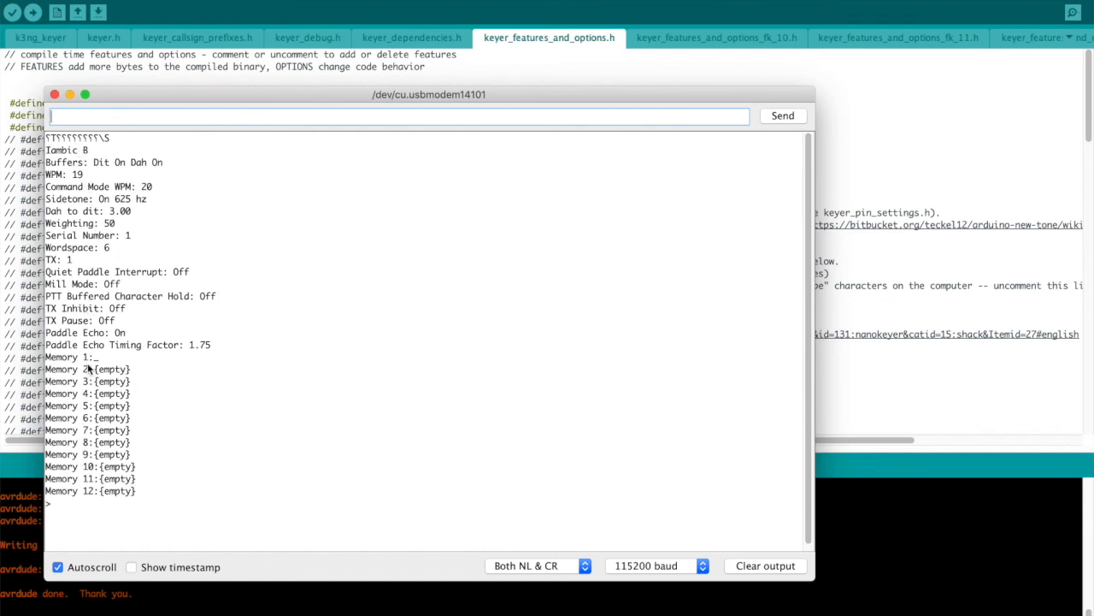
mouse_move(81, 493)
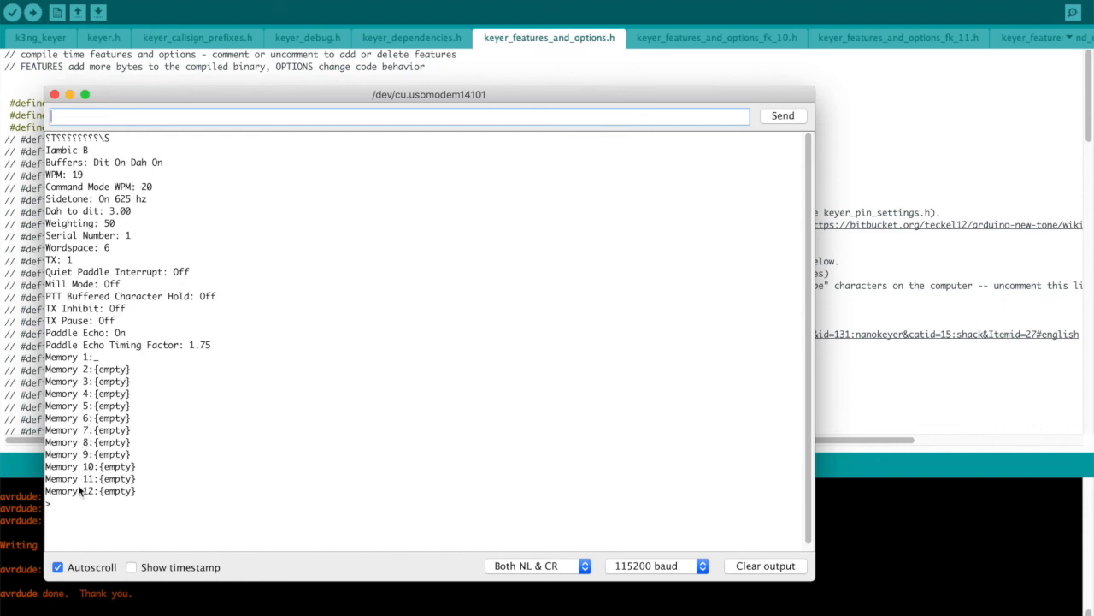
mouse_move(165, 323)
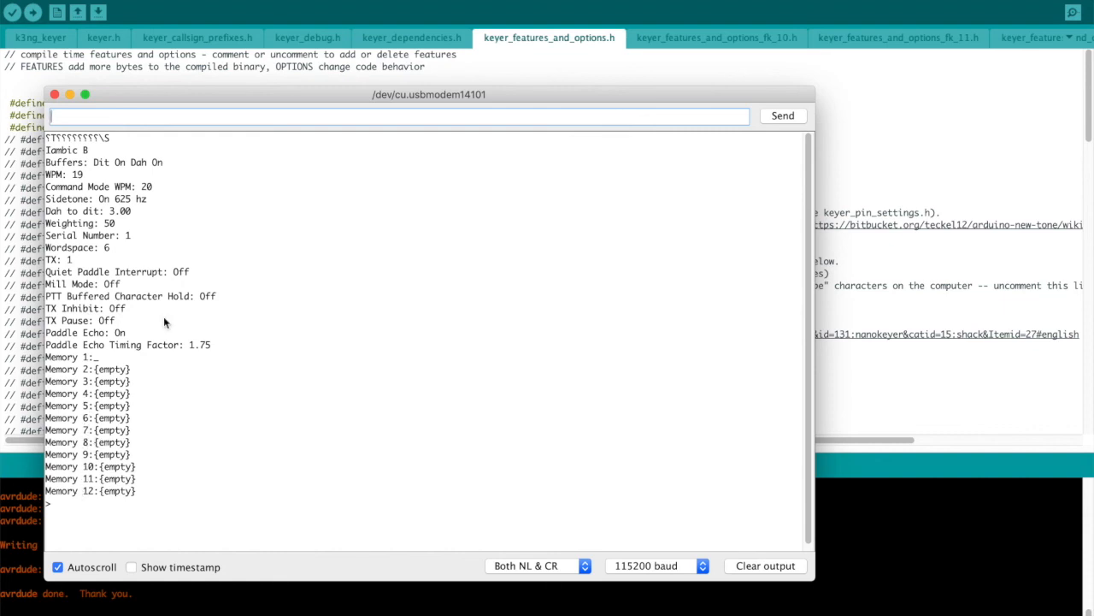
Send 'cq de k3ng' so the keyer echoes and transmits CQ DE K3NG.
type("cq de")
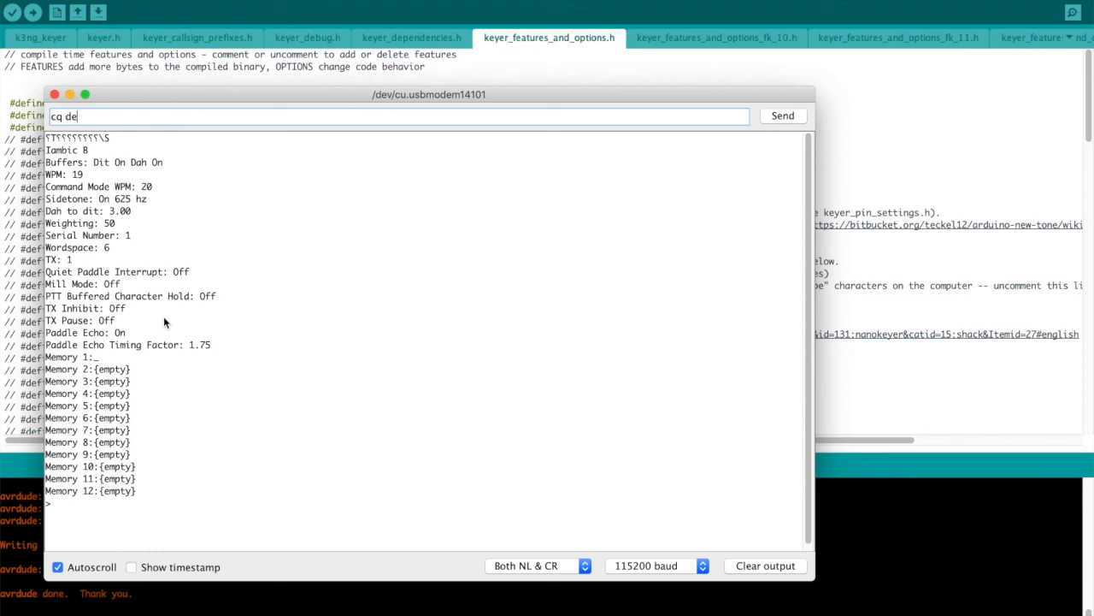
type("k3ng")
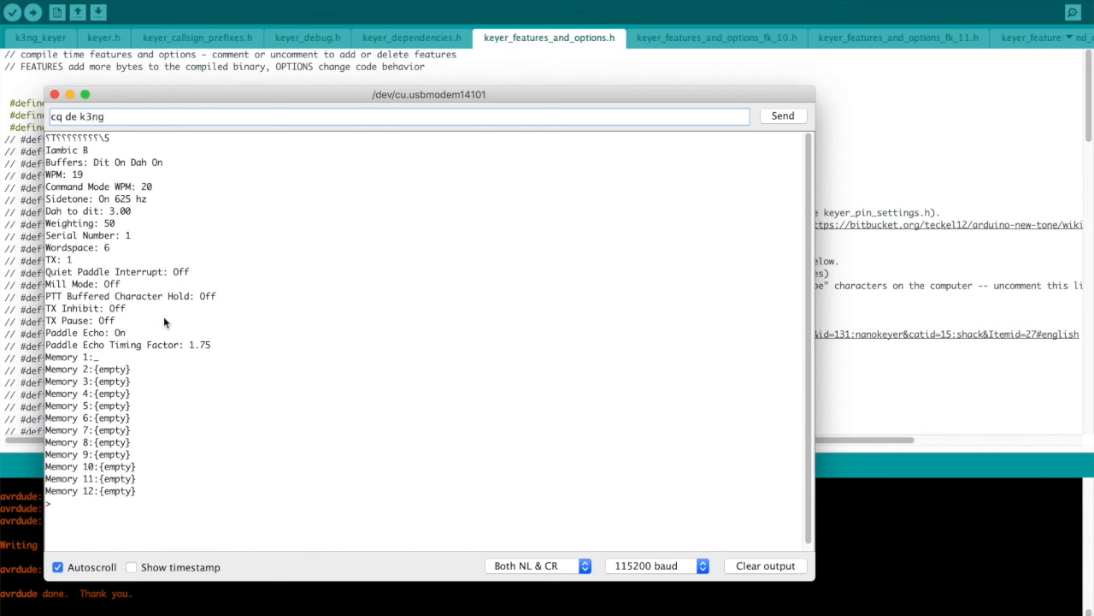
left_click(781, 115)
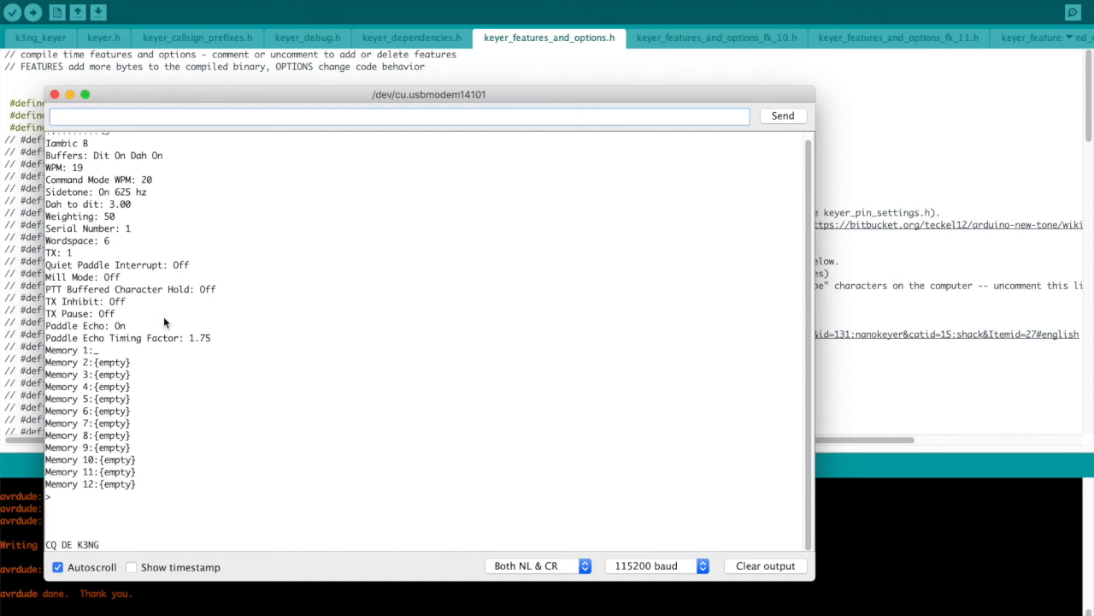
scroll("down", 3)
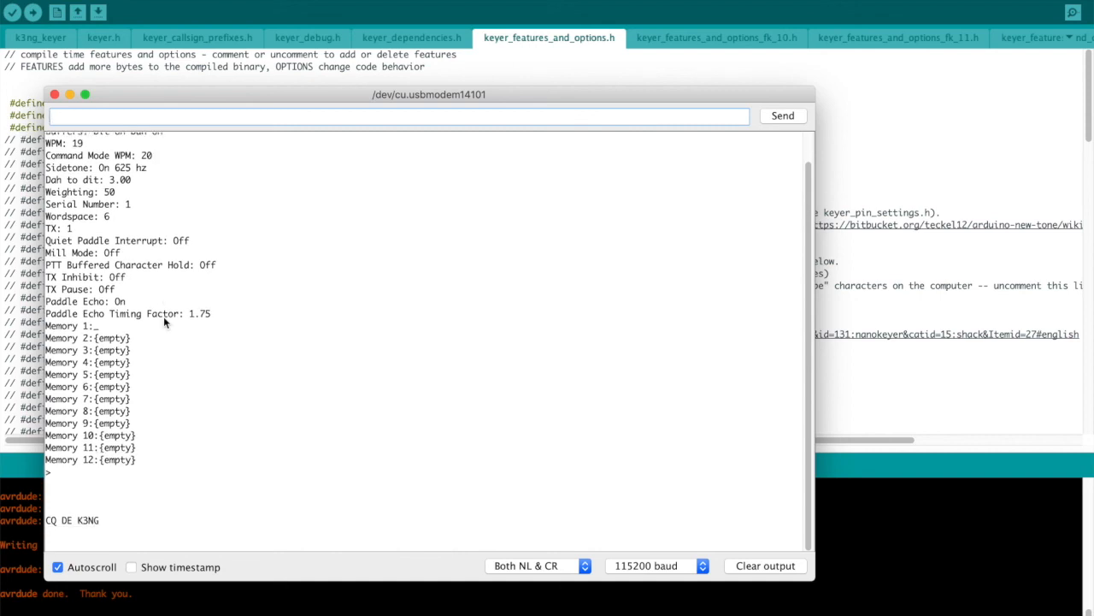